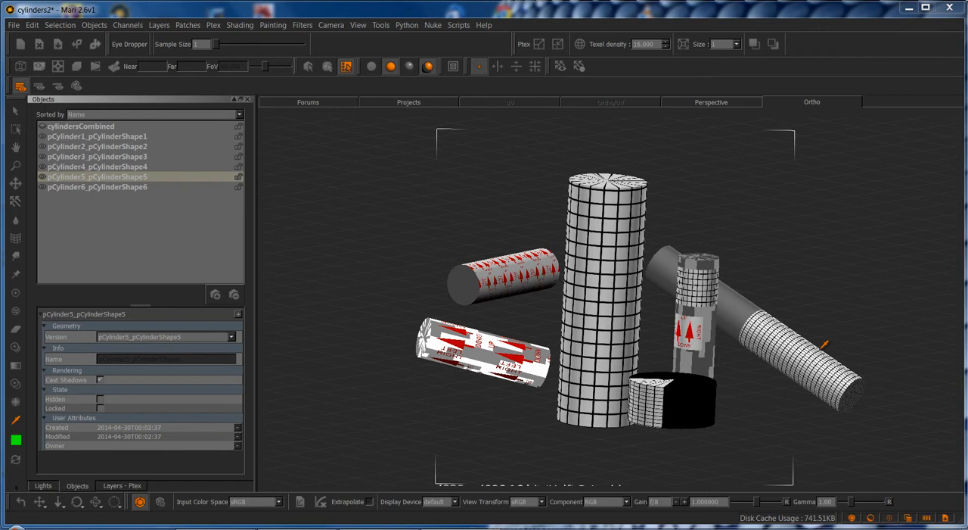
pyautogui.moveTo(762, 264)
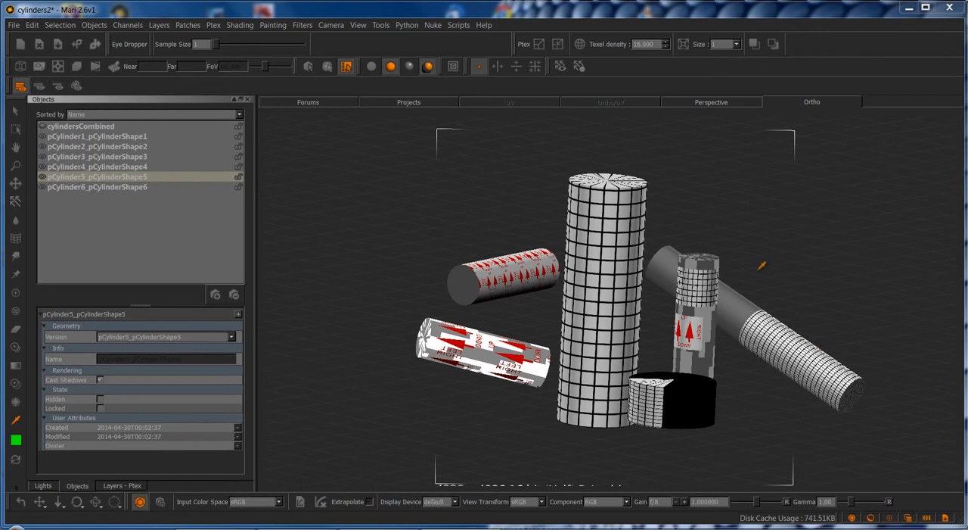
pyautogui.moveTo(606, 241)
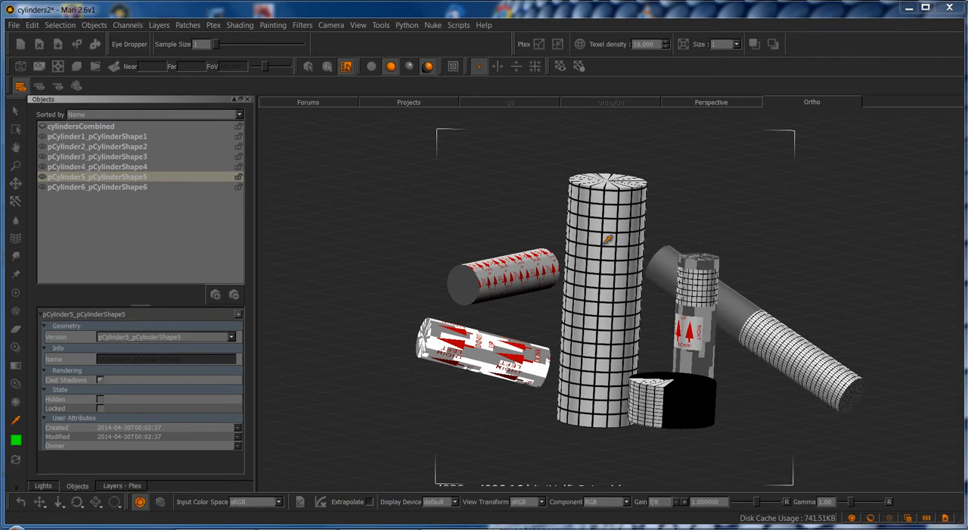
pyautogui.moveTo(642, 337)
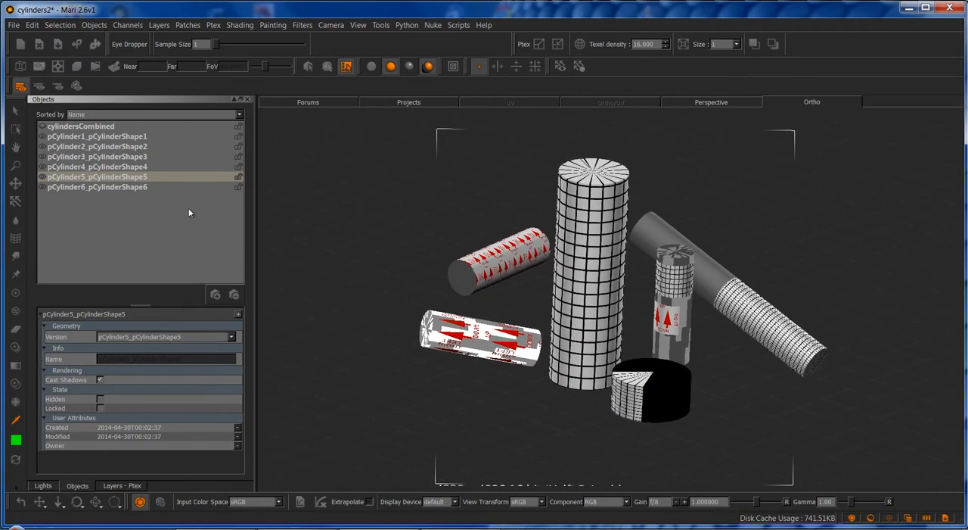
# Isolate pCylinder5 in the viewport and switch to its Layers palette
pyautogui.click(96, 176)
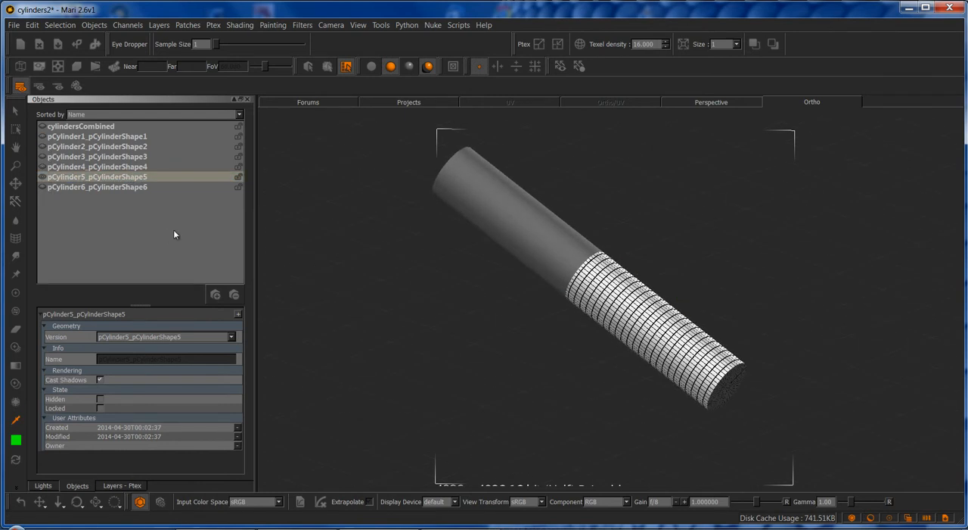
pyautogui.click(121, 485)
pyautogui.write('Cylindrical Projection')
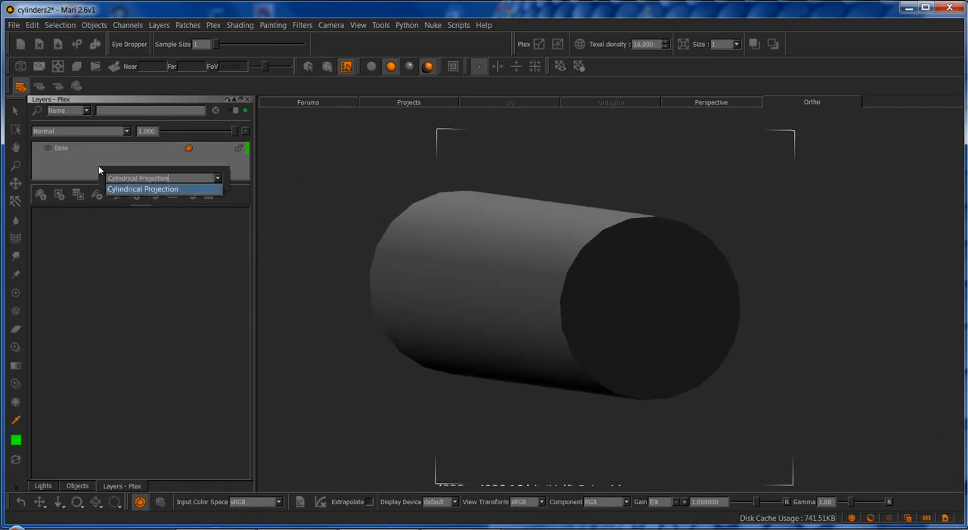
# Add a Cylindrical Projection layer above Base and scroll through its properties
pyautogui.click(142, 188)
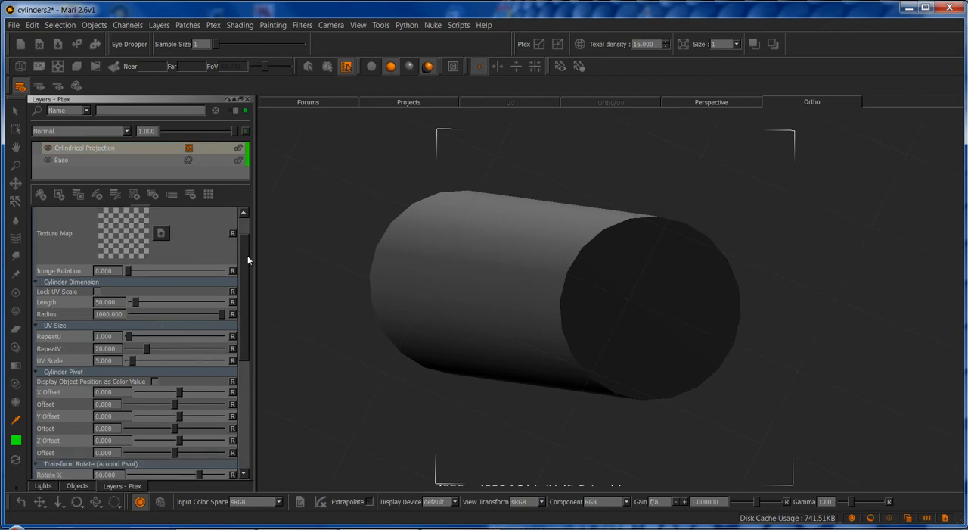
pyautogui.scroll(-3)
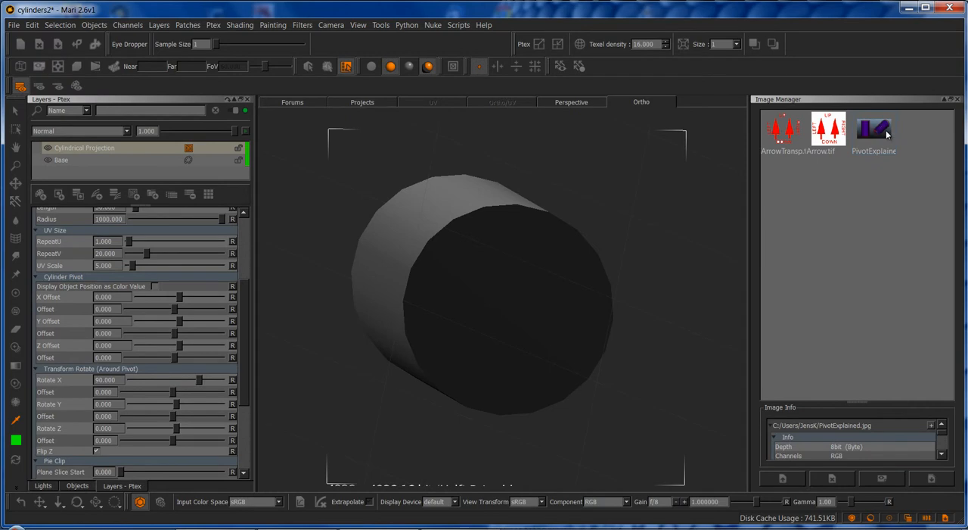
pyautogui.doubleClick(874, 128)
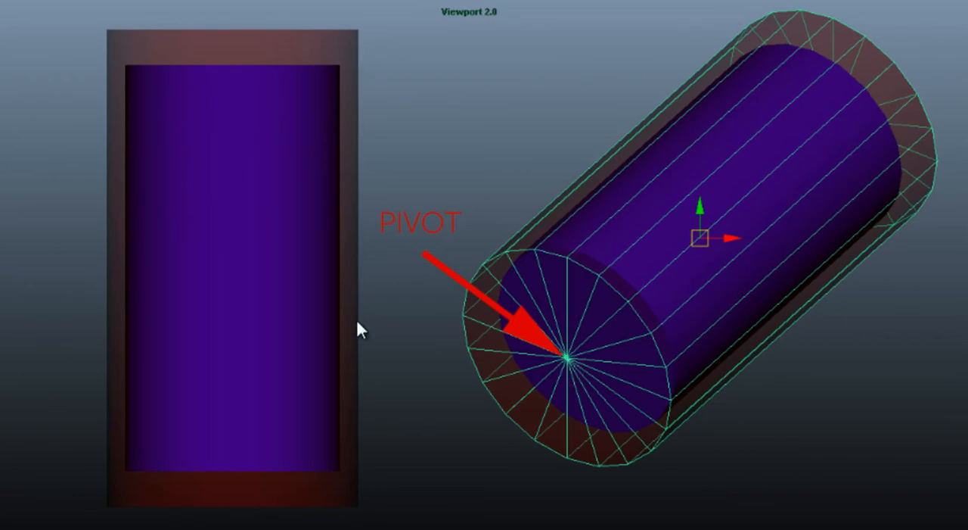
pyautogui.moveTo(327, 498)
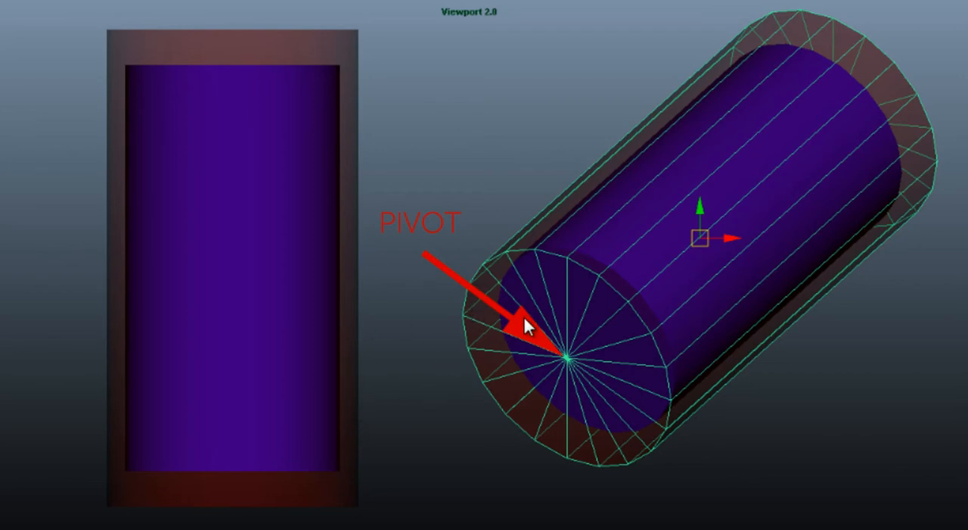
pyautogui.moveTo(172, 371)
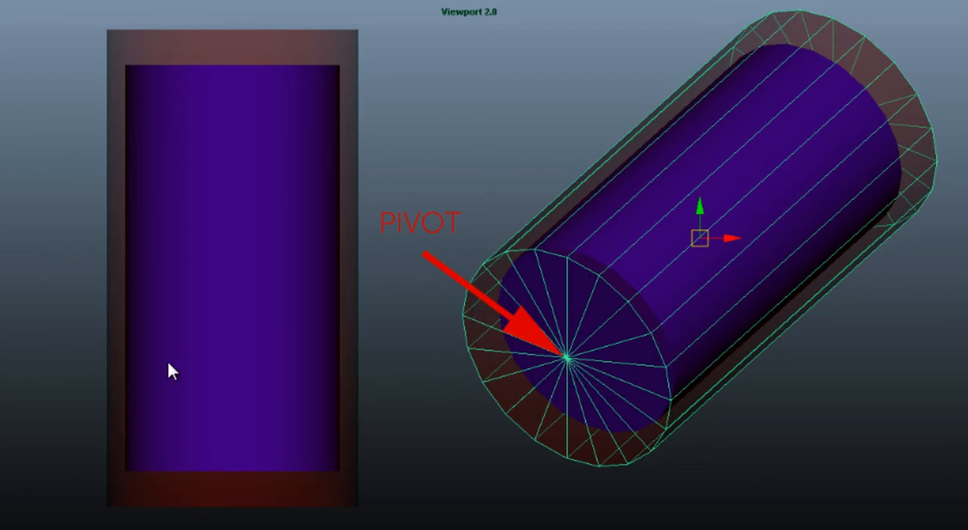
pyautogui.moveTo(586, 350)
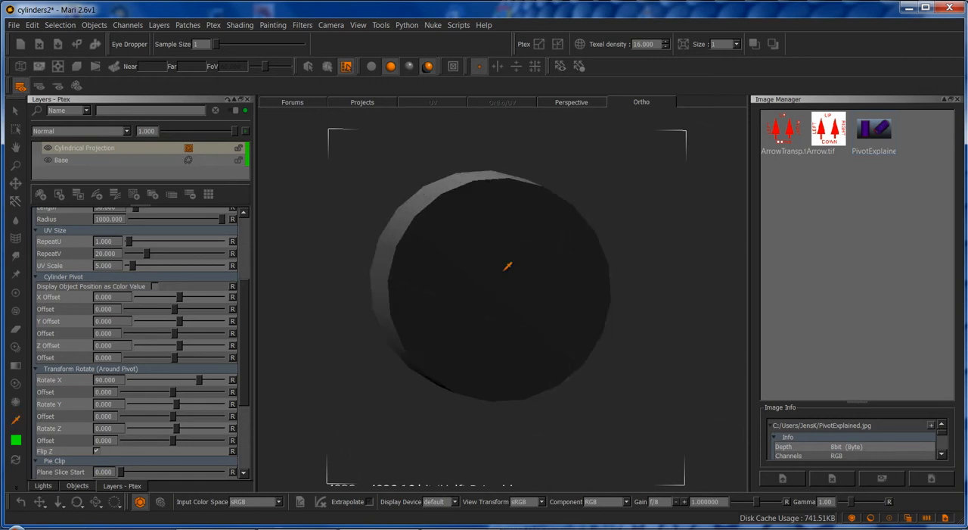
pyautogui.moveTo(263, 302)
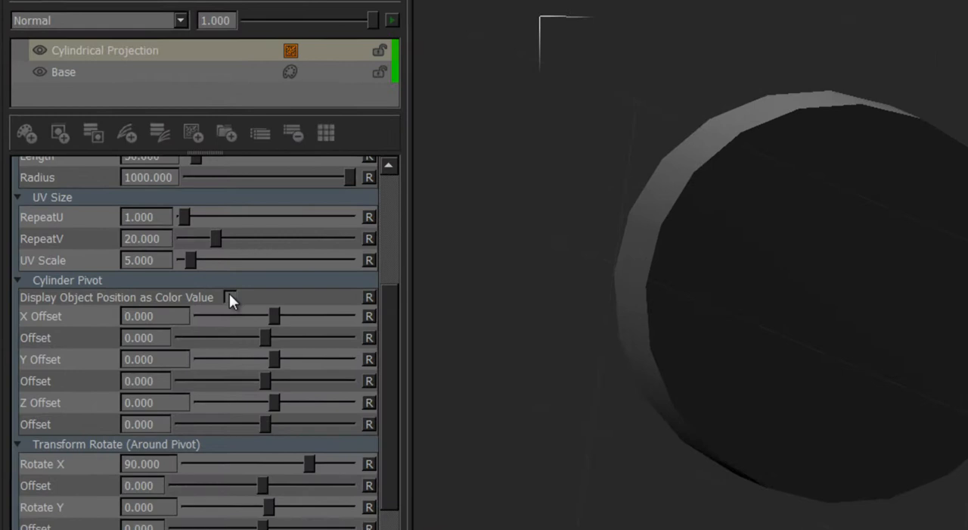
pyautogui.moveTo(231, 298)
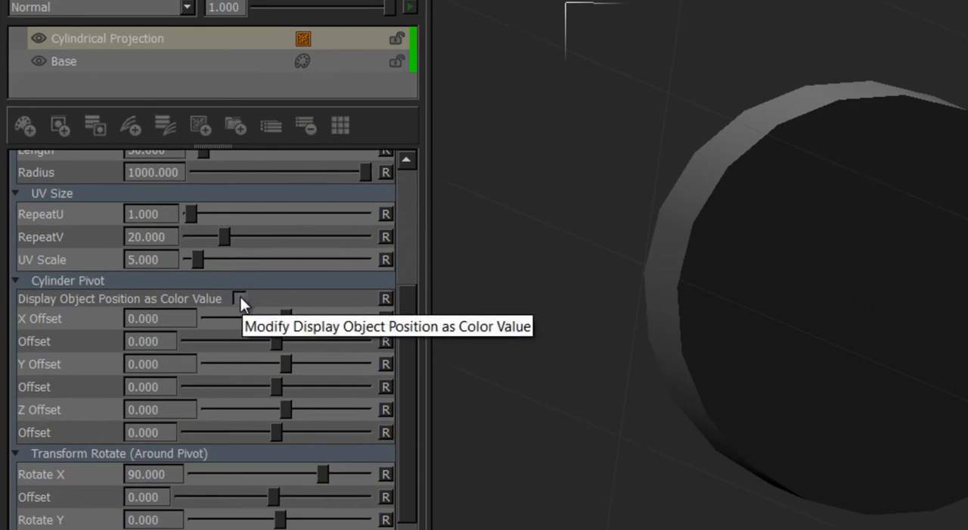
# Enable Display Object Position as Color Value, turning the cylinder's end cap green
pyautogui.click(239, 298)
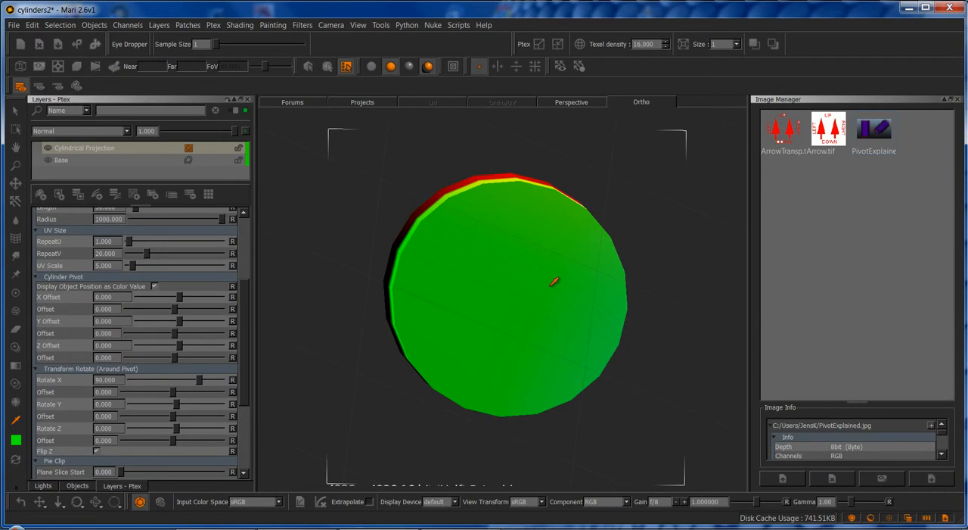
pyautogui.moveTo(510, 284)
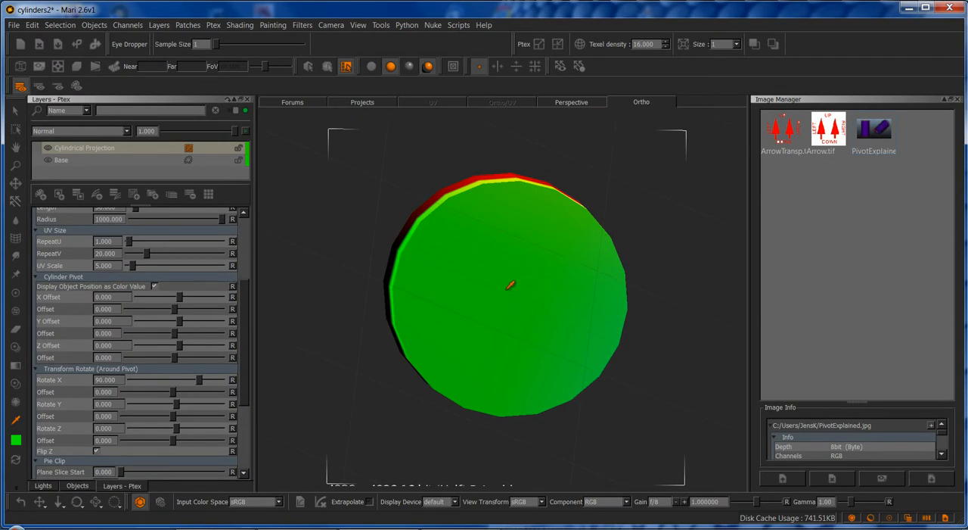
pyautogui.moveTo(532, 284)
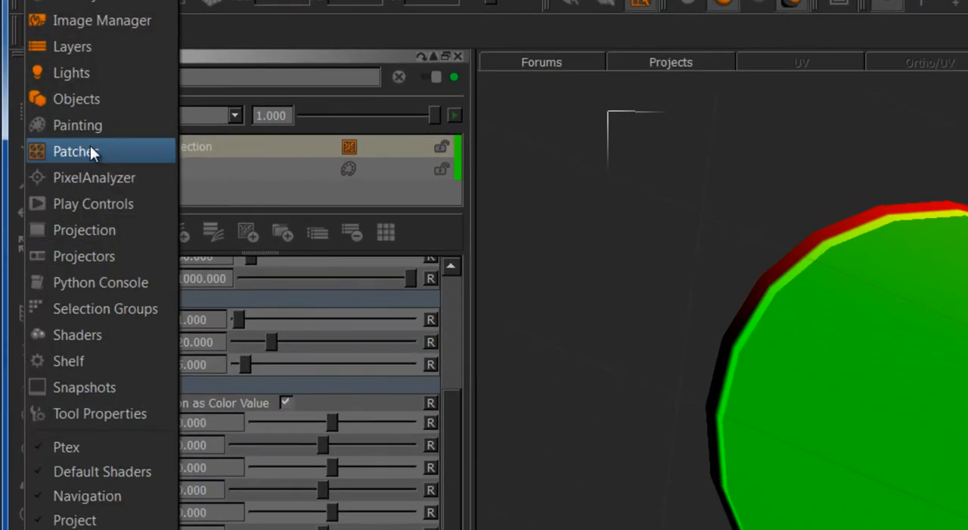
# Open the Pixel Analyzer to read the end cap at roughly R 0.05, G 1, B 0
pyautogui.click(74, 151)
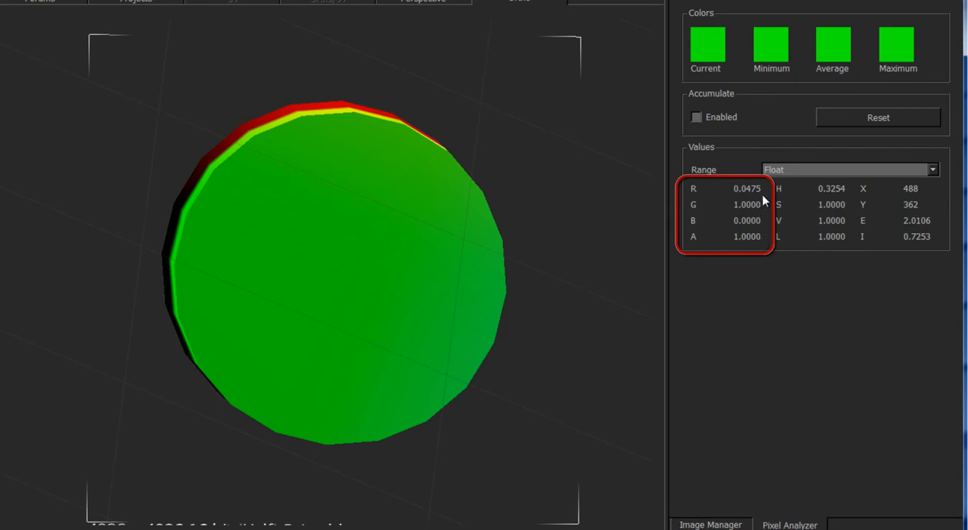
pyautogui.moveTo(767, 220)
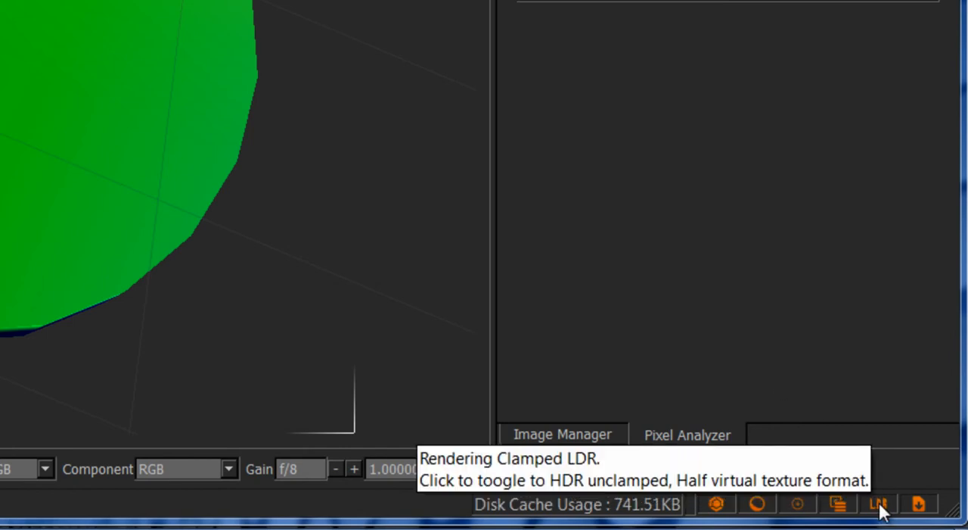
# Switch to unclamped HDR rendering and toggle the Paint Buffer Clamp setting
pyautogui.click(877, 503)
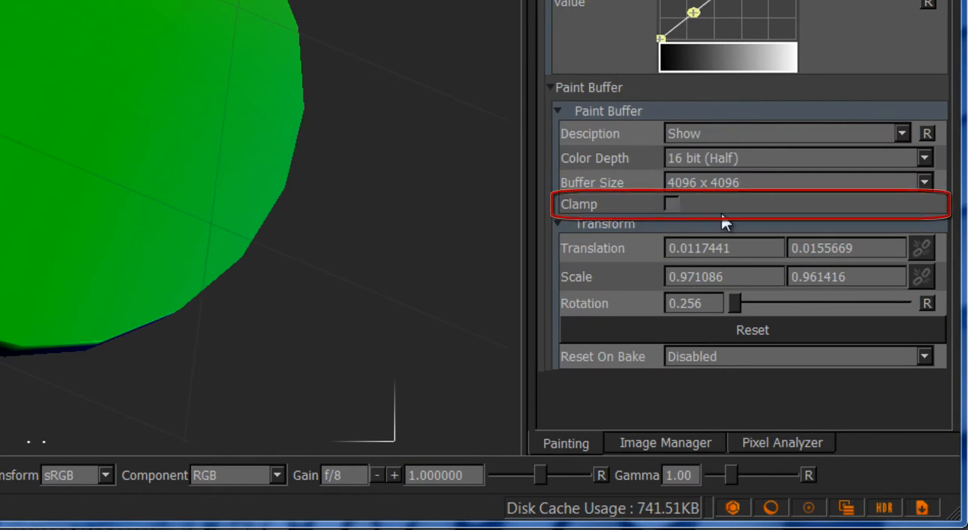
pyautogui.click(671, 204)
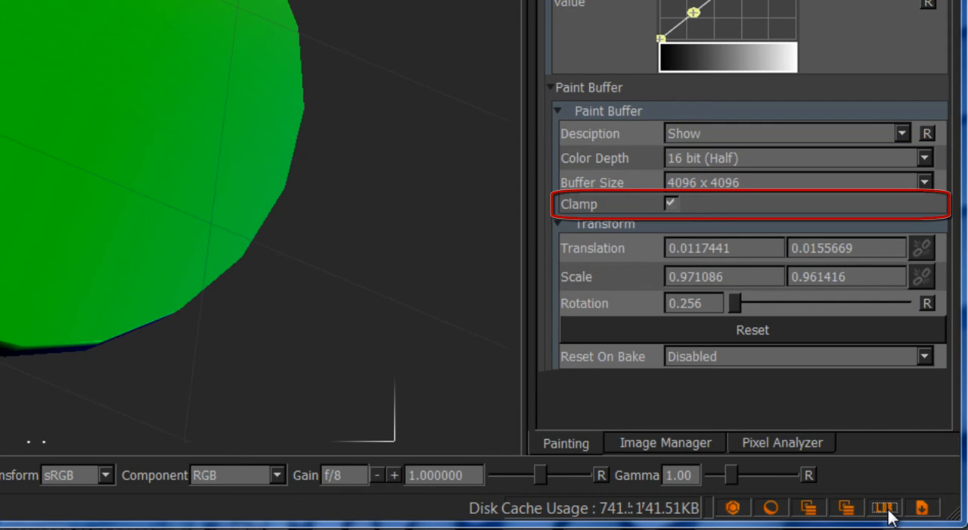
pyautogui.click(671, 203)
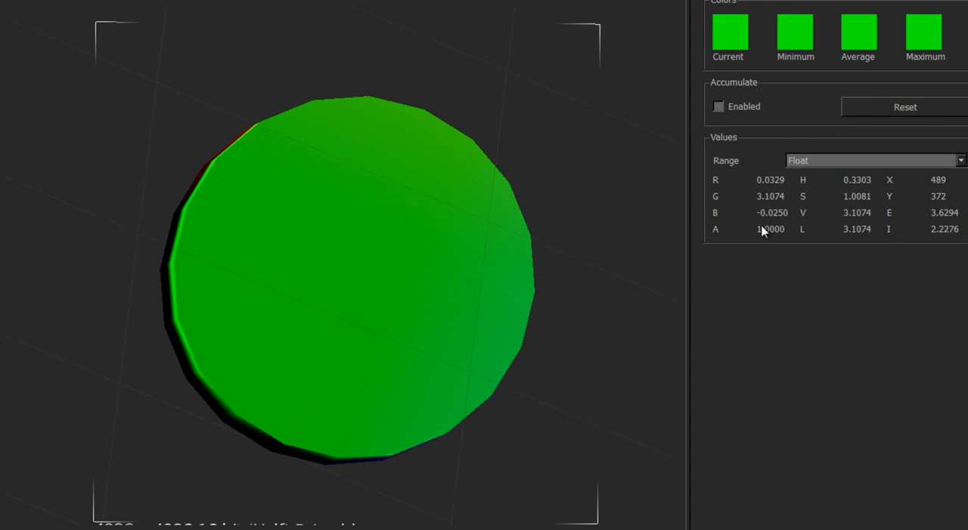
pyautogui.moveTo(784, 218)
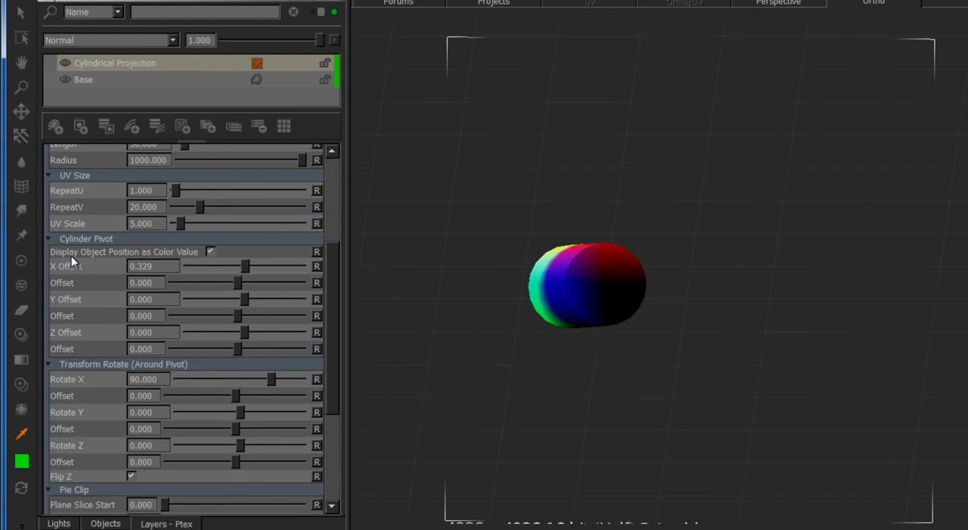
# Set cylinder pivot Y offset 3.107 and Z -0.025, then disable position-colour display
pyautogui.write('3')
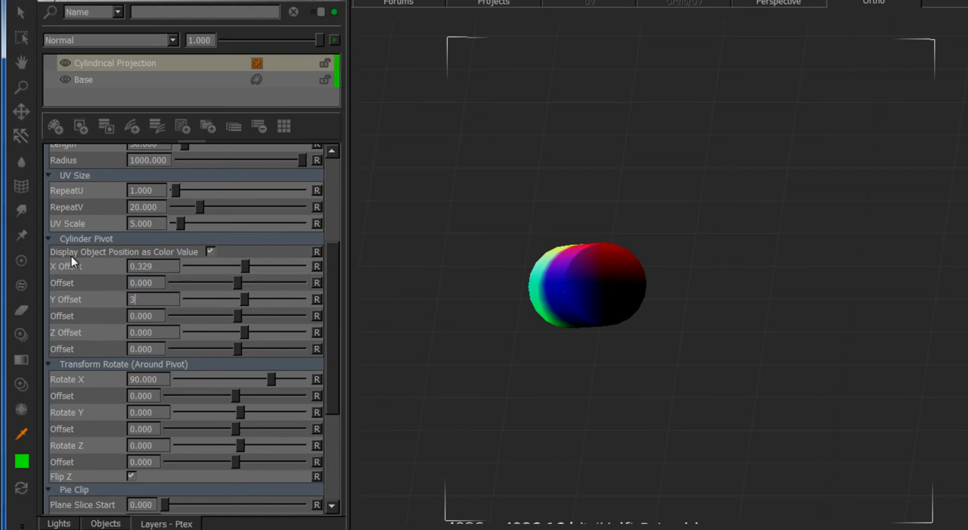
pyautogui.write('.107')
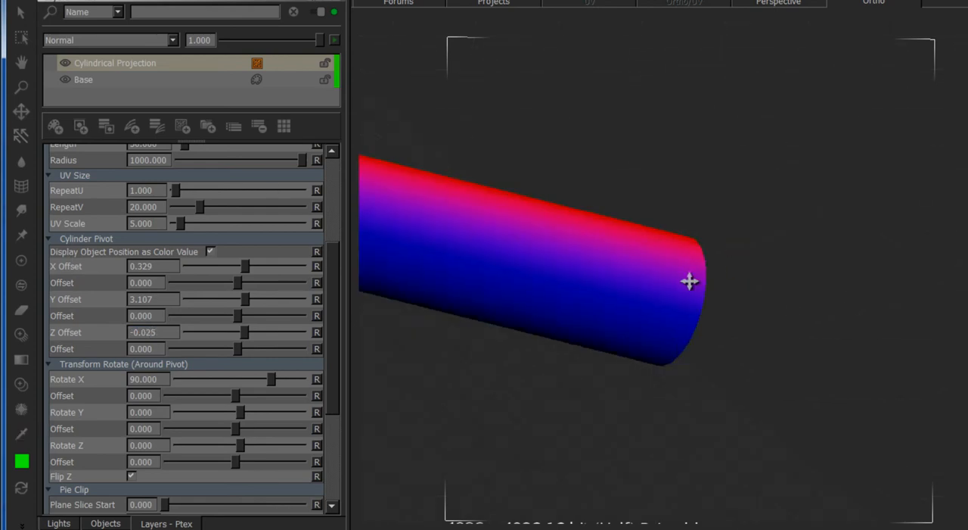
pyautogui.click(211, 251)
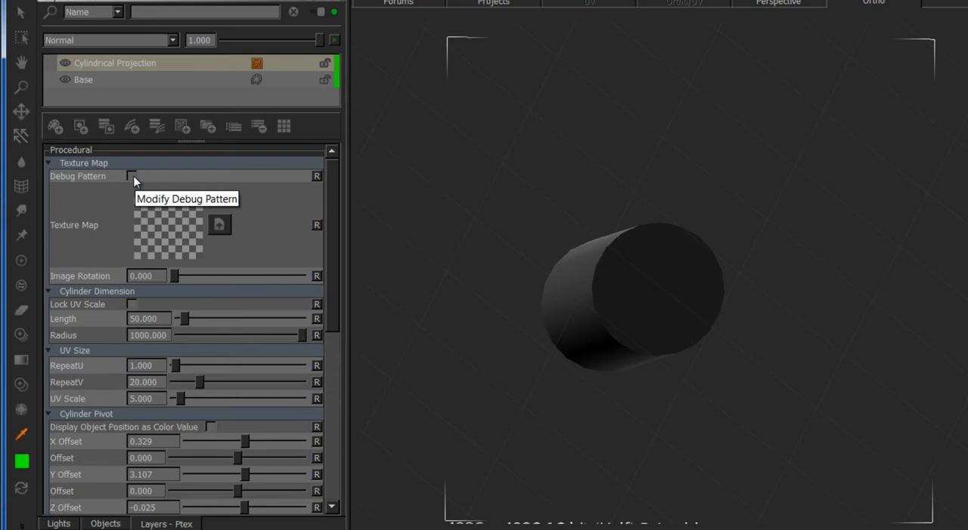
# Turn on Debug Pattern and scroll down to the Cylinder Pivot settings
pyautogui.click(130, 175)
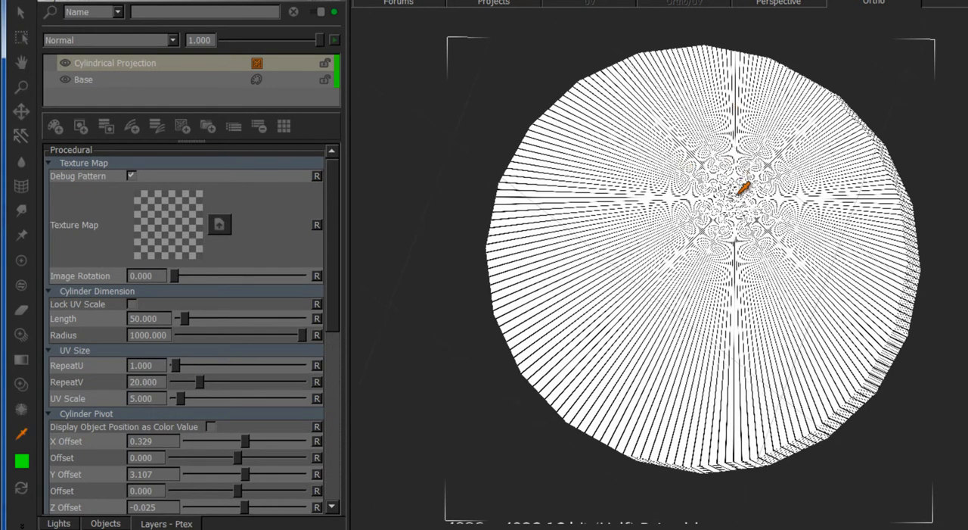
pyautogui.moveTo(336, 212)
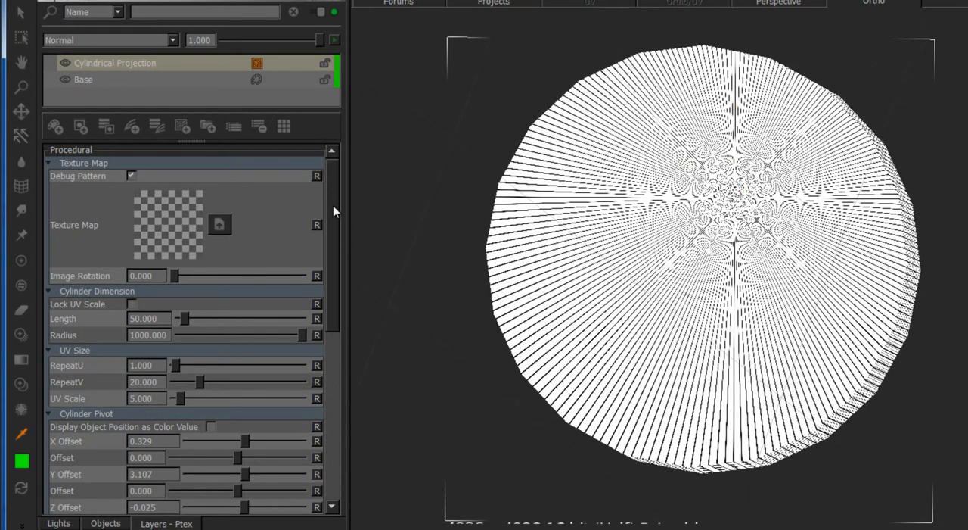
pyautogui.scroll(-3)
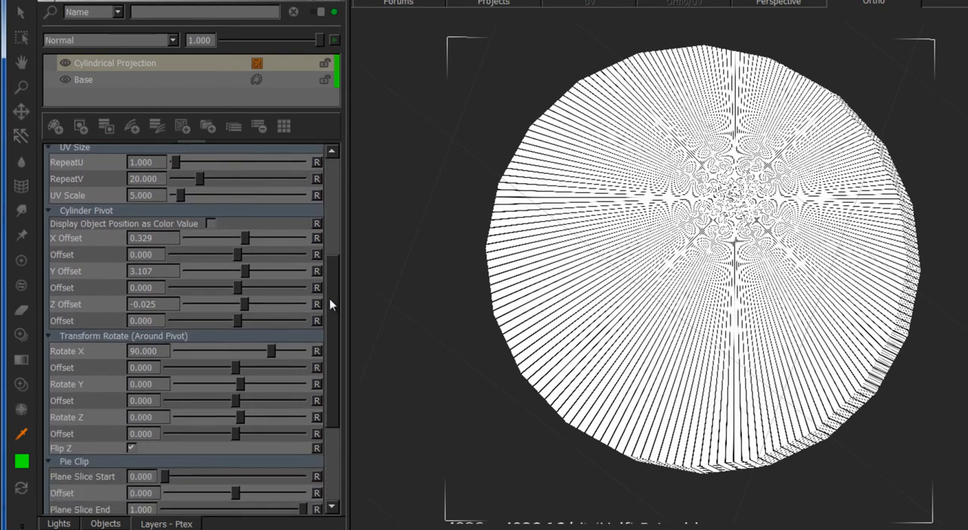
pyautogui.scroll(-3)
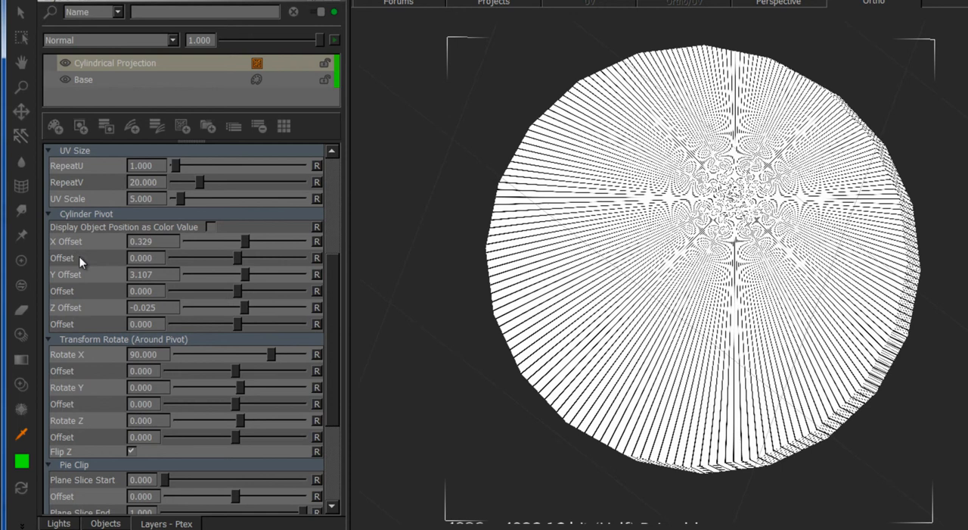
pyautogui.moveTo(337, 286)
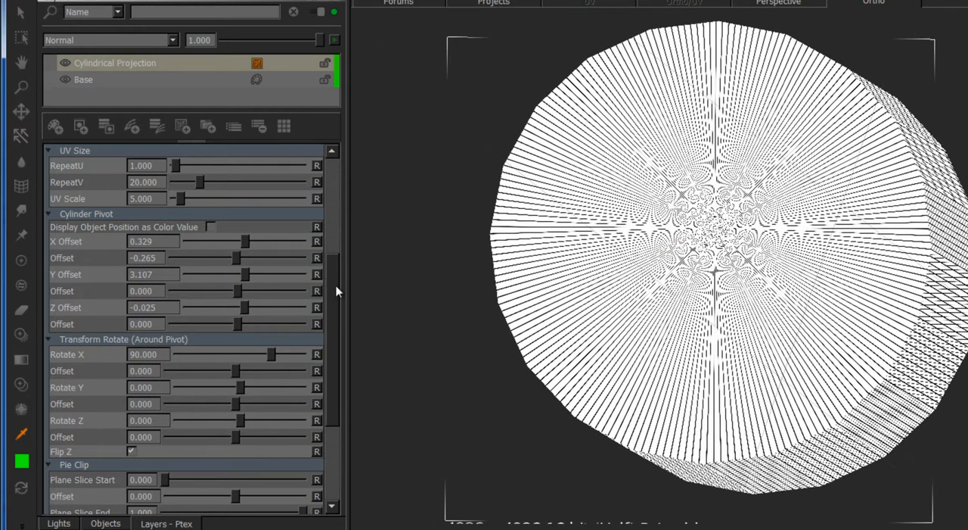
# Set the Length/Radius Multiplier to 0.200
pyautogui.scroll(-3)
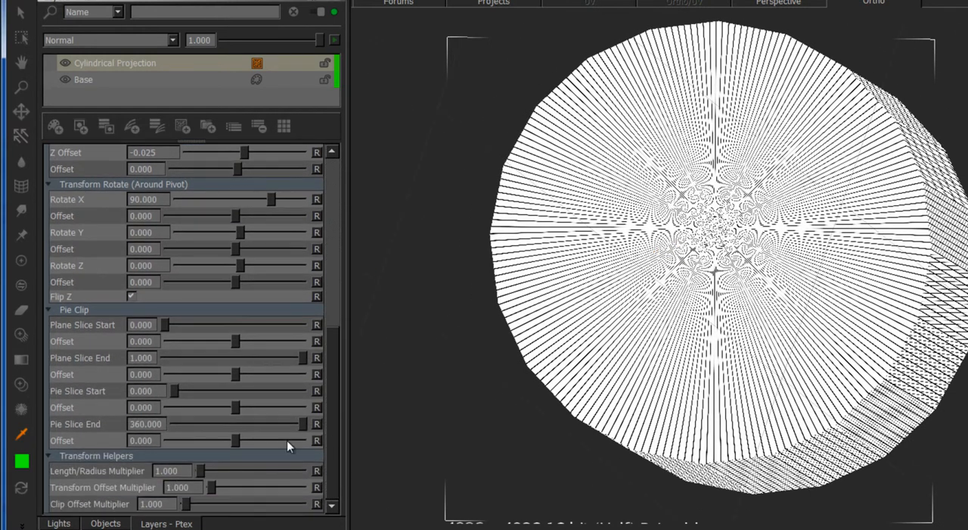
pyautogui.click(166, 470)
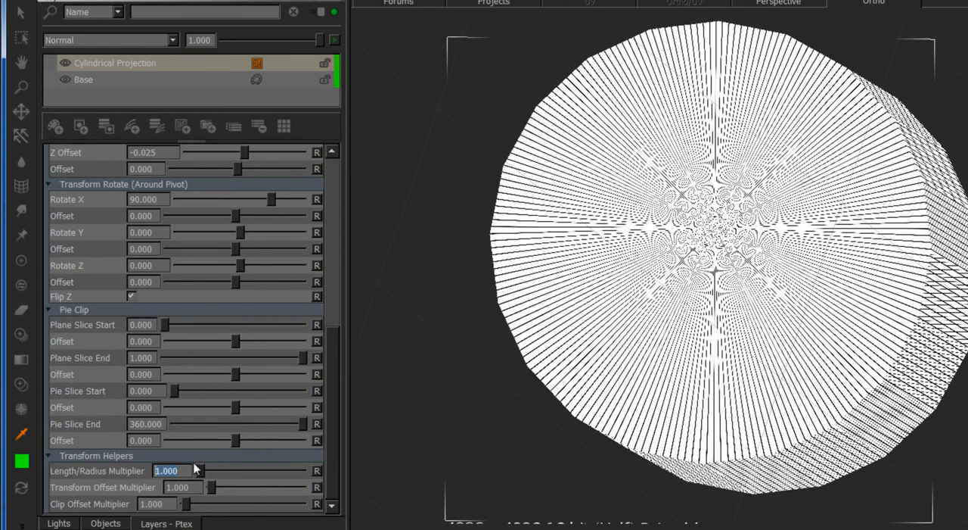
pyautogui.write('0.200')
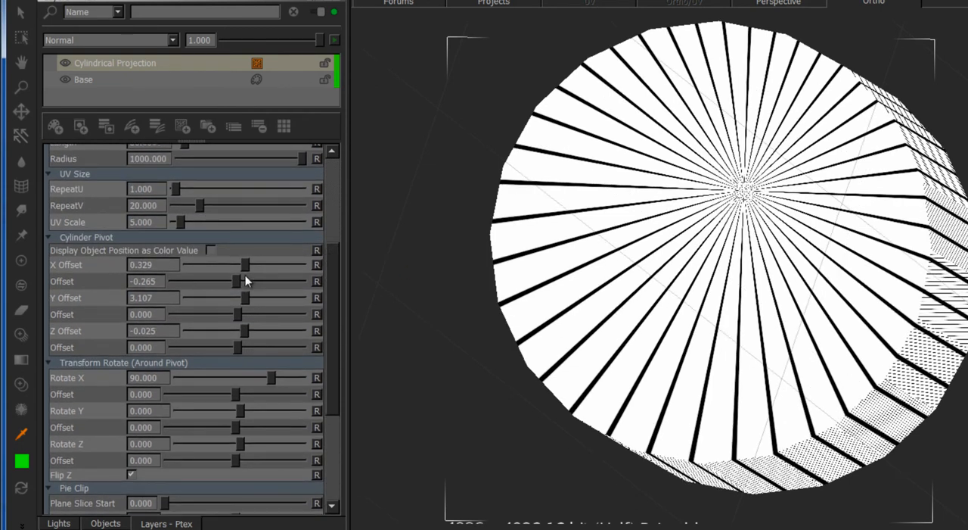
# Drag pivot fine offsets to -1.640 and RepeatU to 8.556 for square grid cells
pyautogui.moveTo(246, 281); pyautogui.dragTo(230, 281)
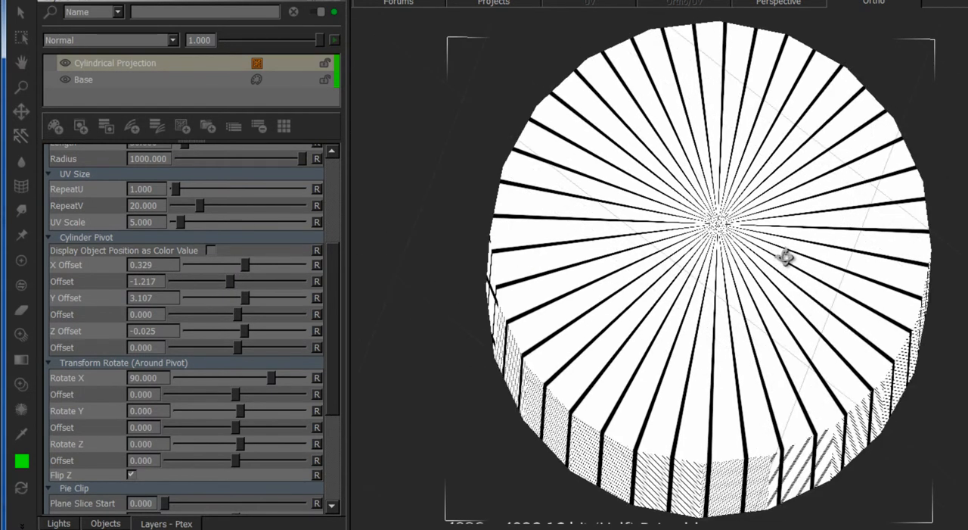
pyautogui.moveTo(244, 281); pyautogui.dragTo(231, 280)
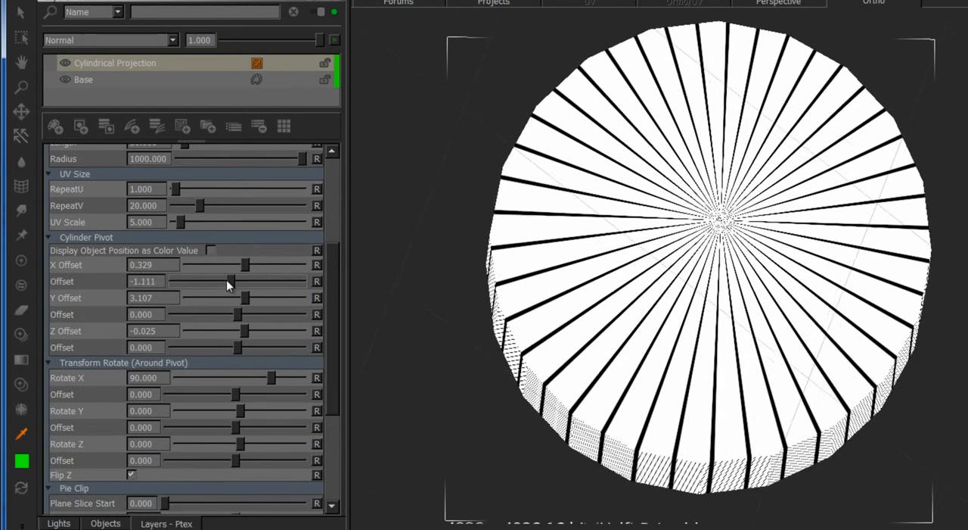
pyautogui.moveTo(230, 281); pyautogui.dragTo(204, 281)
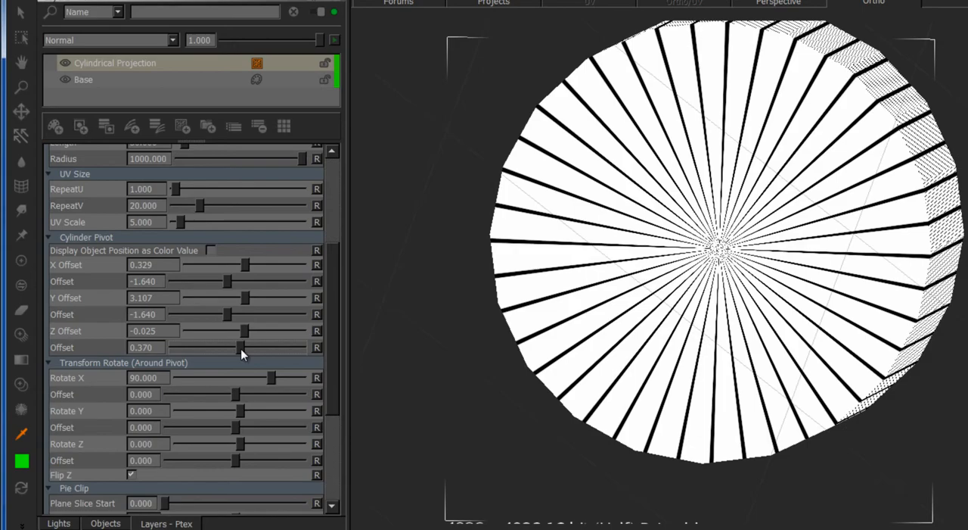
pyautogui.moveTo(238, 347); pyautogui.dragTo(231, 347)
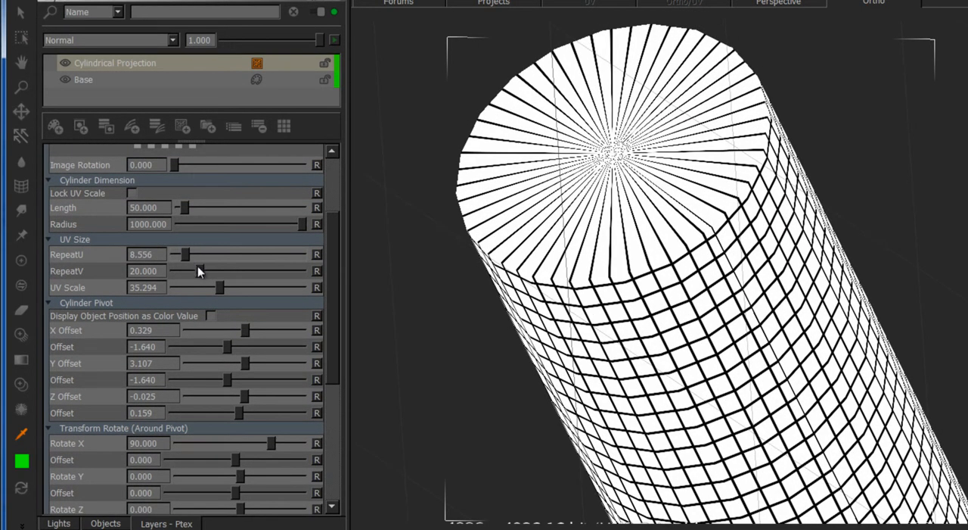
pyautogui.moveTo(238, 271); pyautogui.dragTo(186, 271)
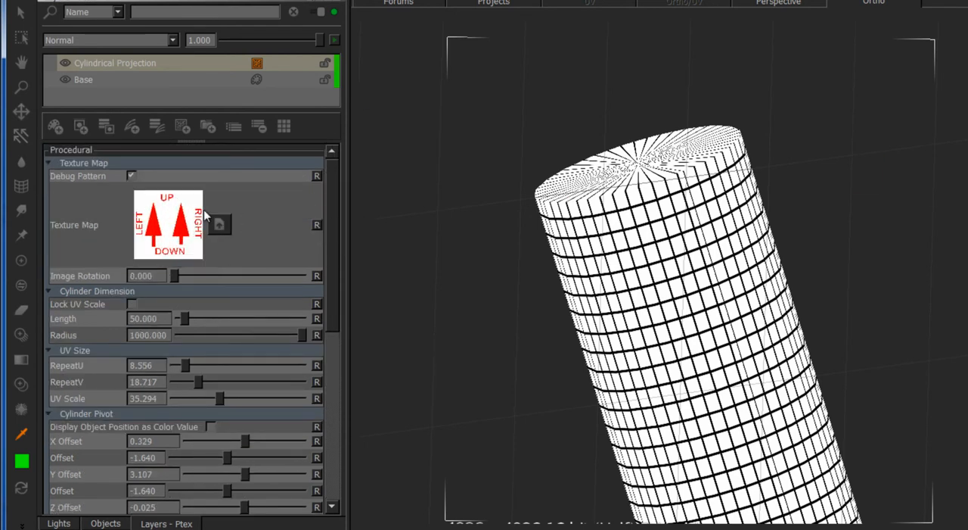
# Turn off Debug Pattern to show the red arrow texture and lower RepeatU to 5.348
pyautogui.click(130, 175)
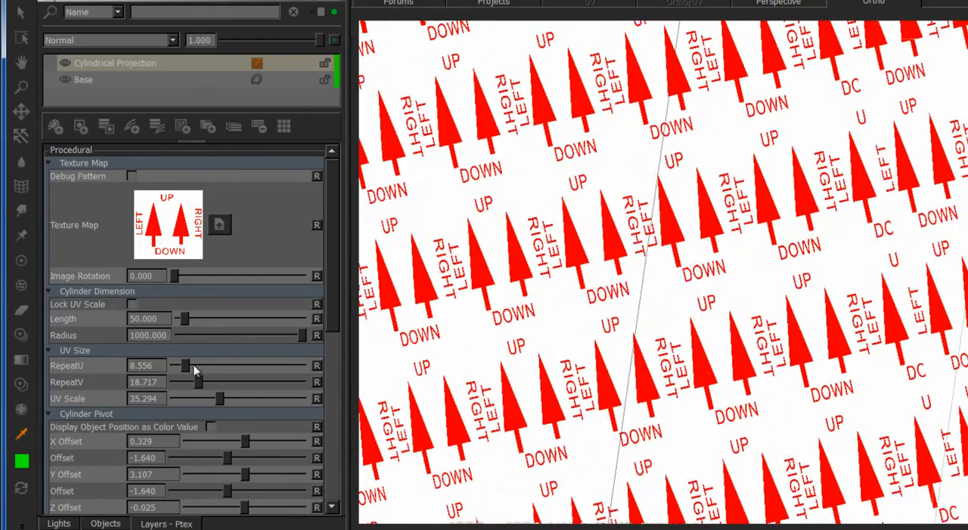
pyautogui.moveTo(180, 366); pyautogui.dragTo(180, 365)
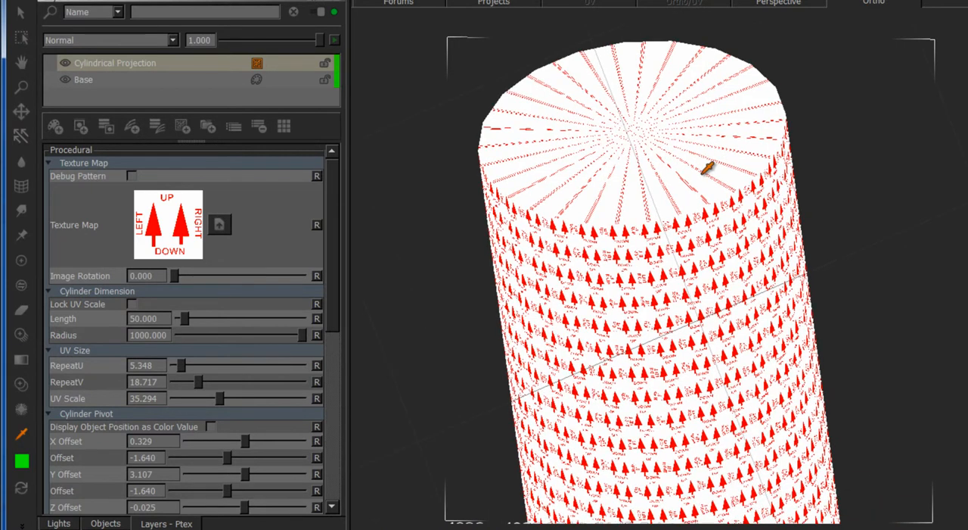
pyautogui.moveTo(136, 507)
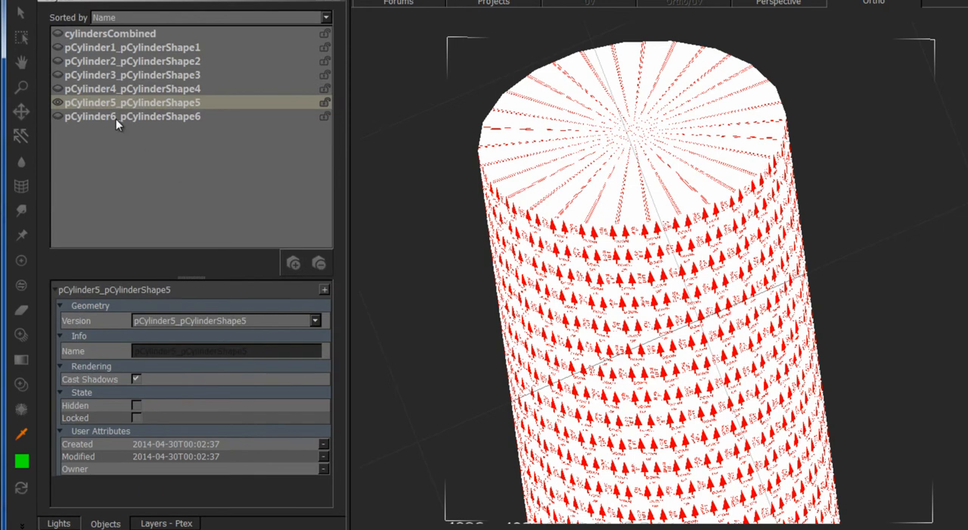
pyautogui.moveTo(146, 108)
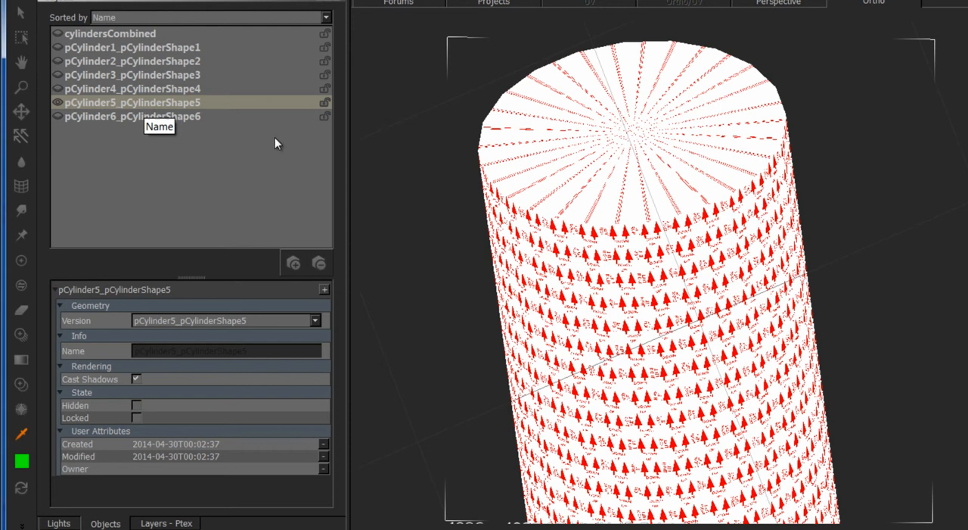
# Mark pCylinder5_pCylinderShape5 as Hidden and select cylindersCombined in the object list
pyautogui.click(133, 102)
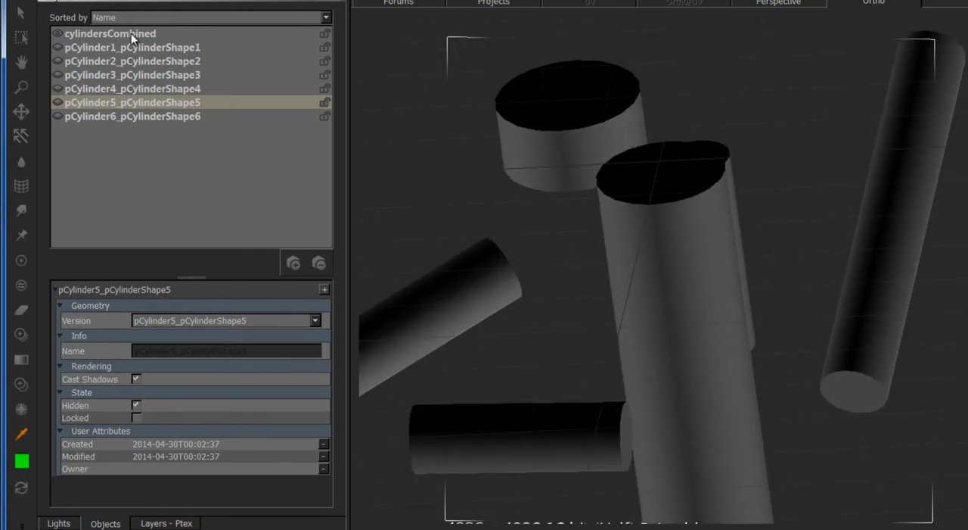
pyautogui.click(110, 33)
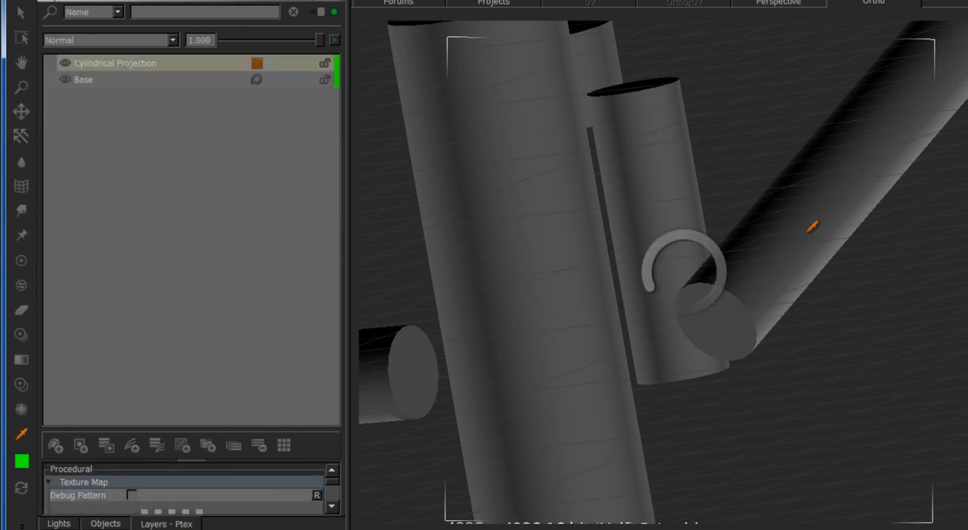
# Orbit to look along the cylinder and eyedropper its surface to set the pivot offsets
pyautogui.moveTo(813, 227); pyautogui.dragTo(707, 142)
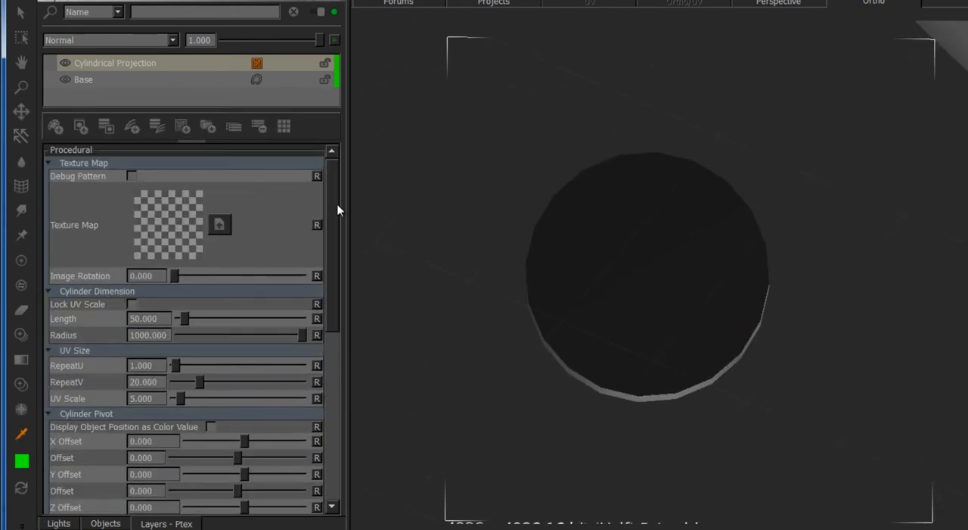
pyautogui.scroll(-3)
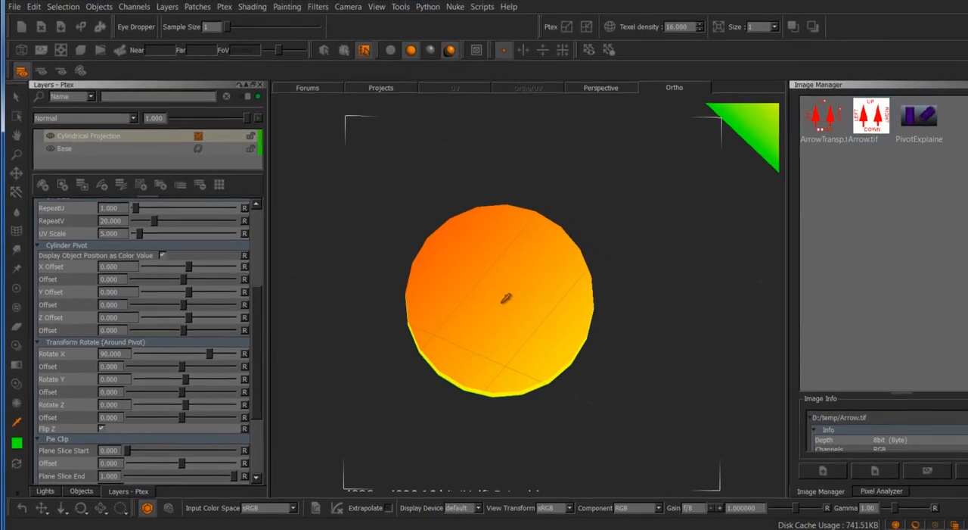
pyautogui.click(880, 491)
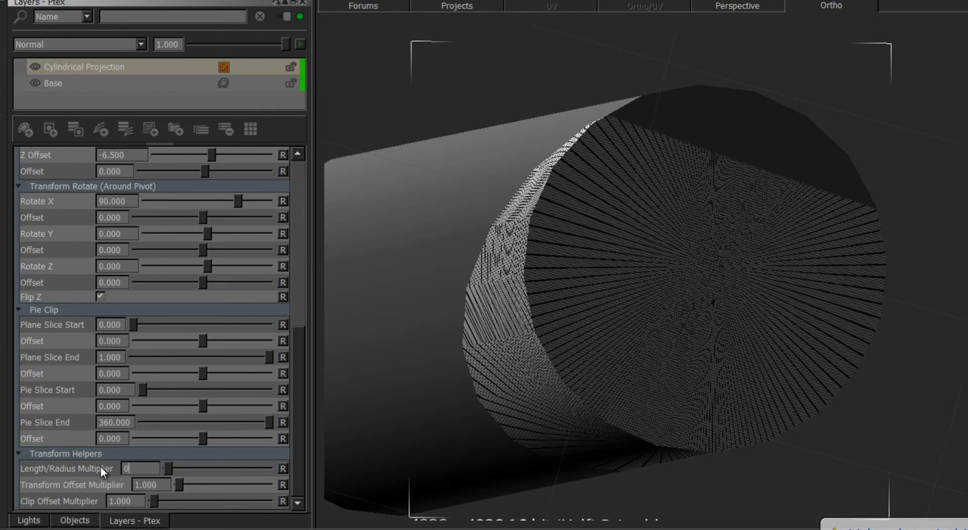
# Set Length/Radius Multiplier to 0.100 and cylinder Length to 2.000
pyautogui.write('0.100')
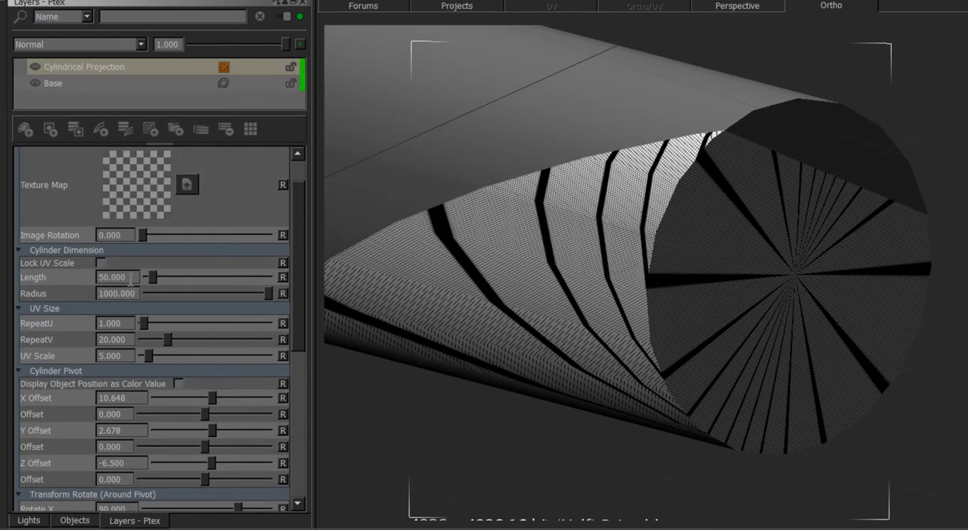
pyautogui.write('2.000')
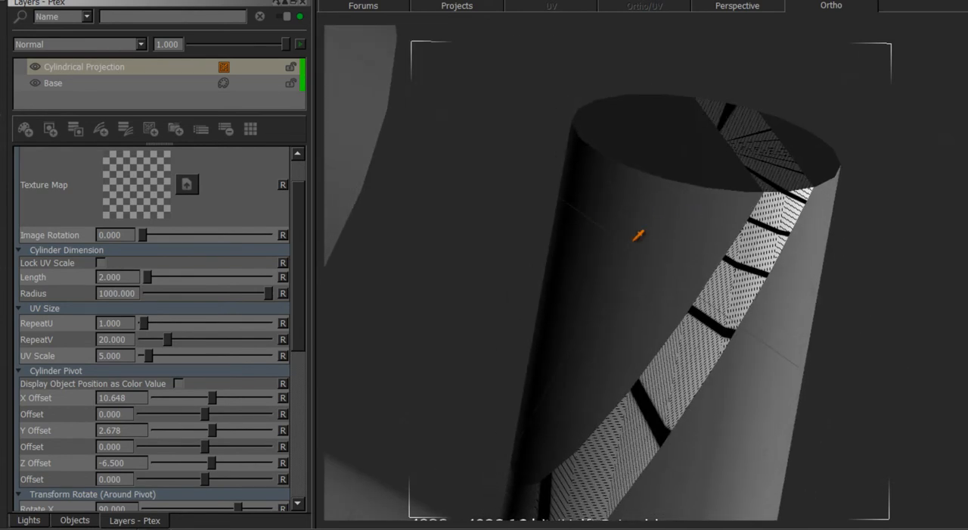
# Set projection Rotate Y to 65.275 and Rotate X to 73.187, with Flip Z off
pyautogui.scroll(-3)
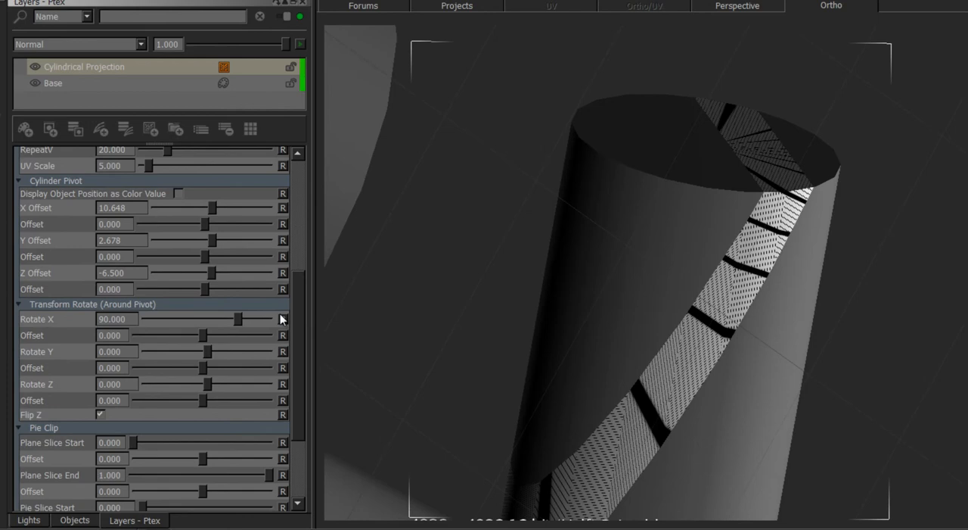
pyautogui.moveTo(241, 318); pyautogui.dragTo(223, 318)
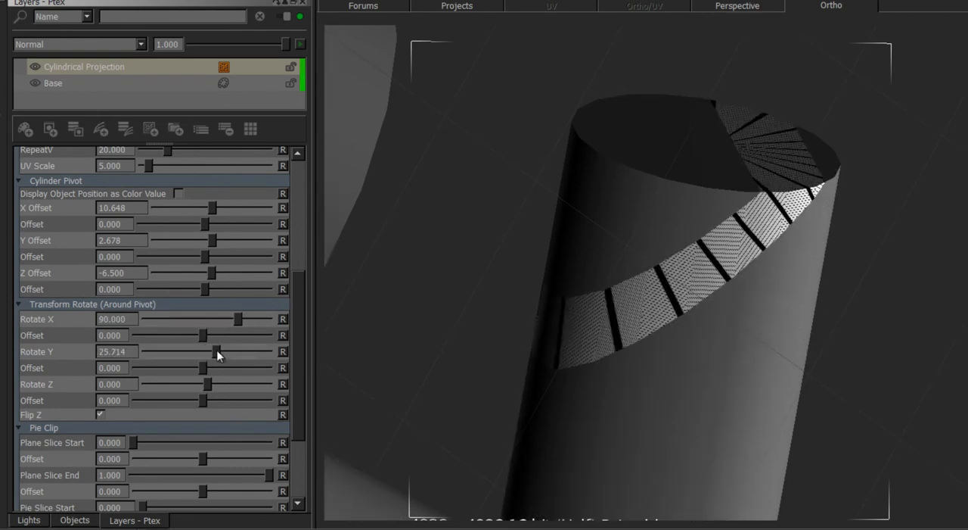
pyautogui.moveTo(218, 351); pyautogui.dragTo(233, 351)
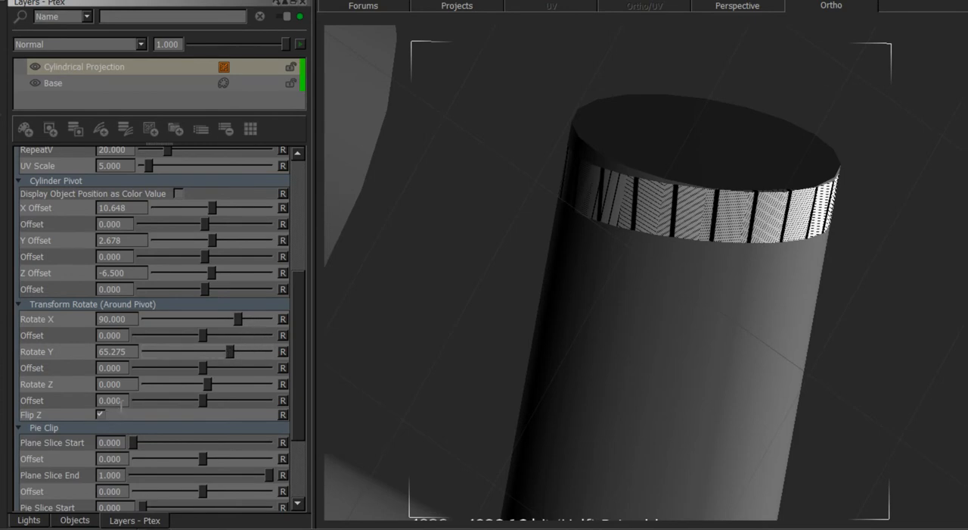
pyautogui.click(100, 414)
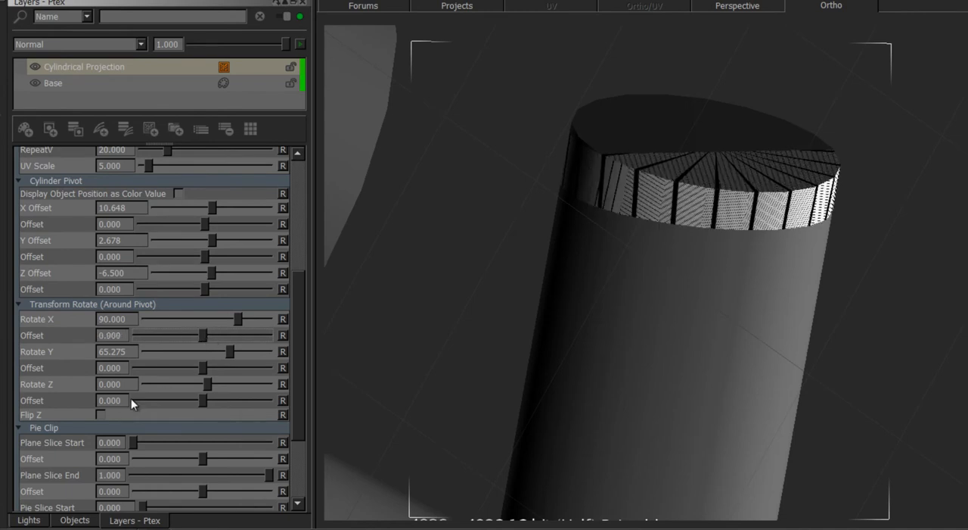
pyautogui.click(101, 414)
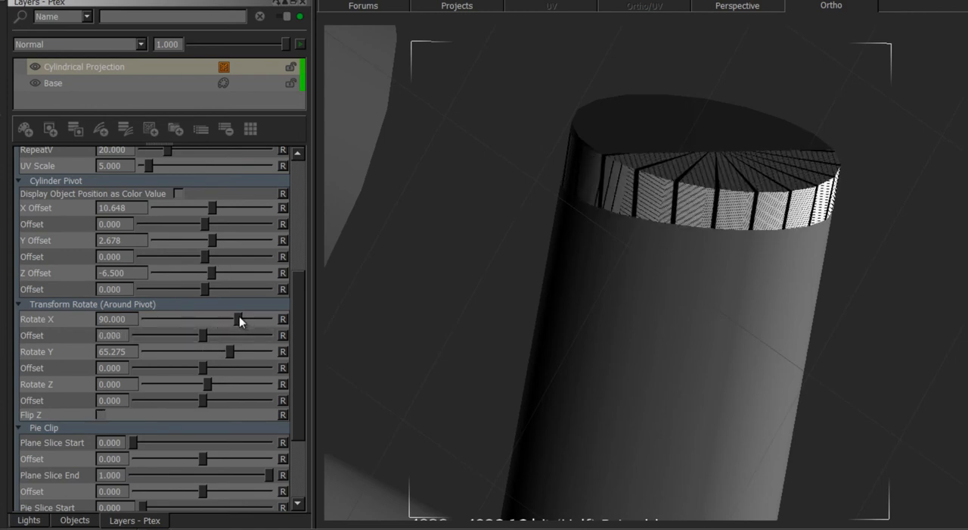
pyautogui.moveTo(239, 319); pyautogui.dragTo(234, 319)
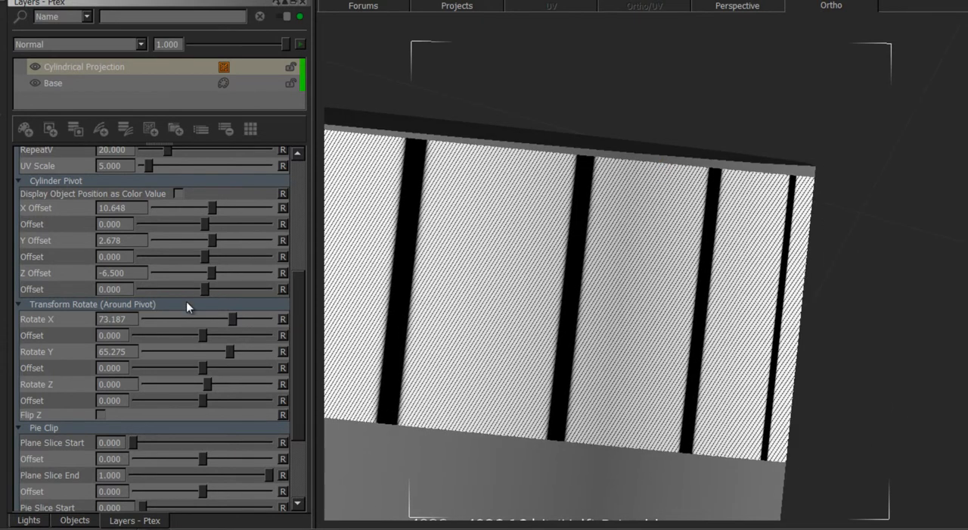
# Ease Rotate X Offset to about -0.8 and nudge the pivot Z and sideways offsets
pyautogui.moveTo(203, 335); pyautogui.dragTo(195, 335)
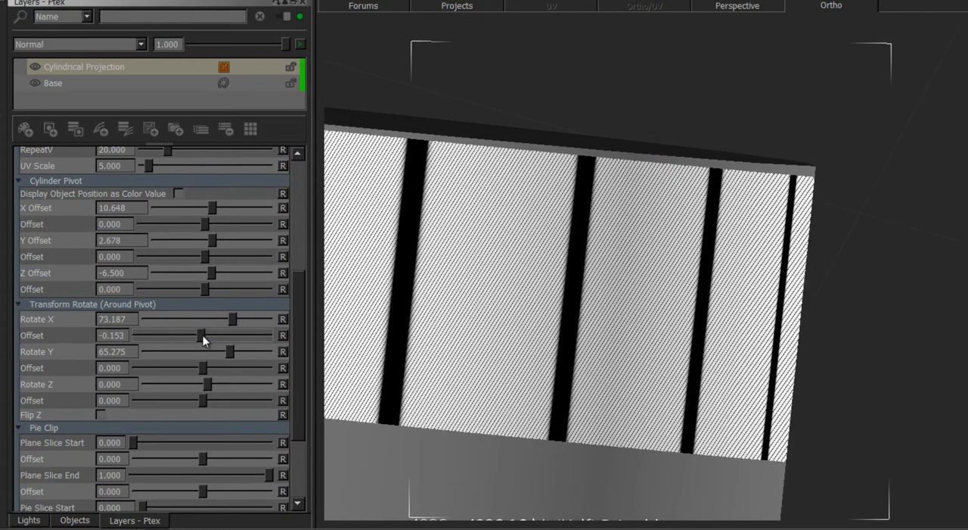
pyautogui.moveTo(203, 336); pyautogui.dragTo(192, 335)
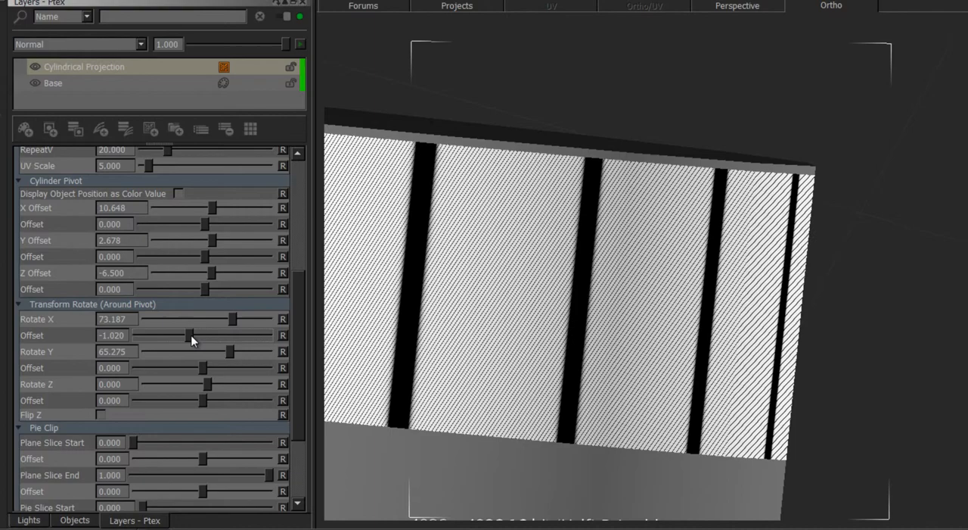
pyautogui.moveTo(191, 334); pyautogui.dragTo(182, 334)
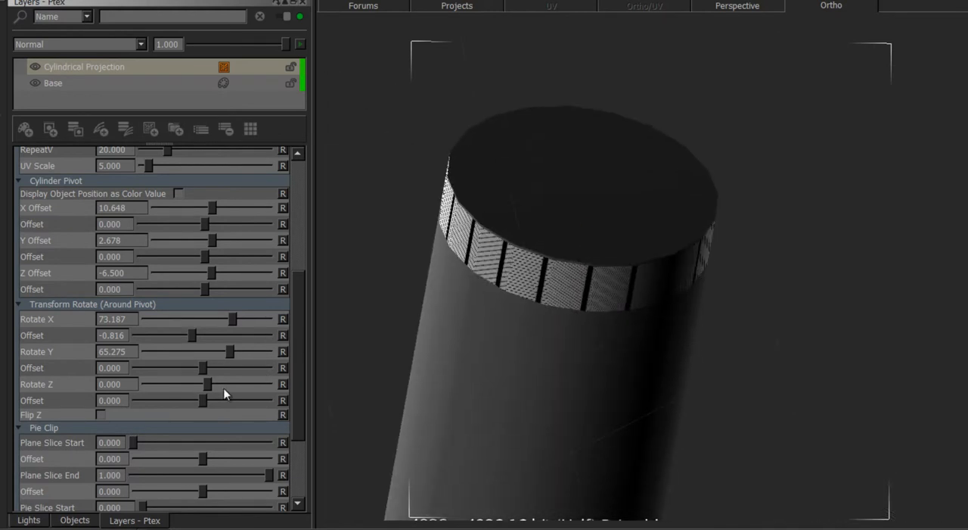
pyautogui.moveTo(204, 289); pyautogui.dragTo(202, 289)
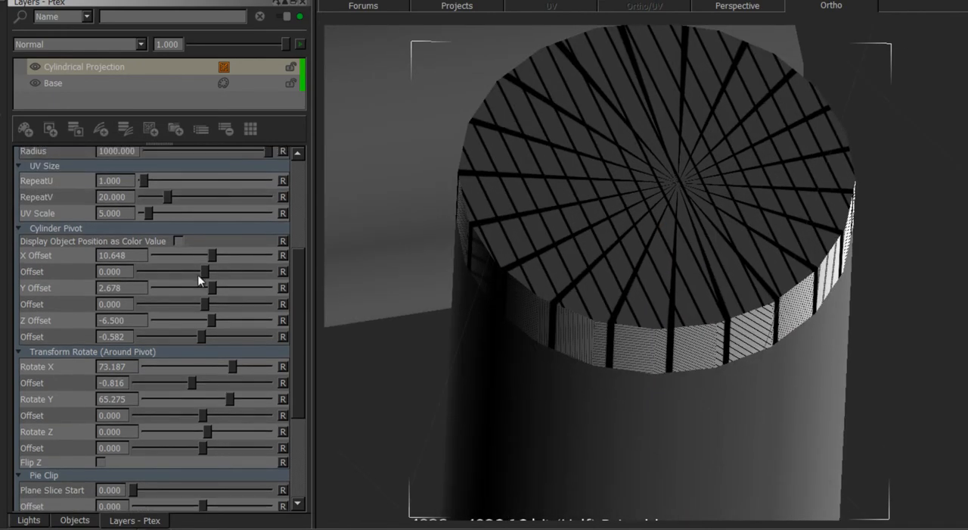
pyautogui.moveTo(205, 271); pyautogui.dragTo(201, 271)
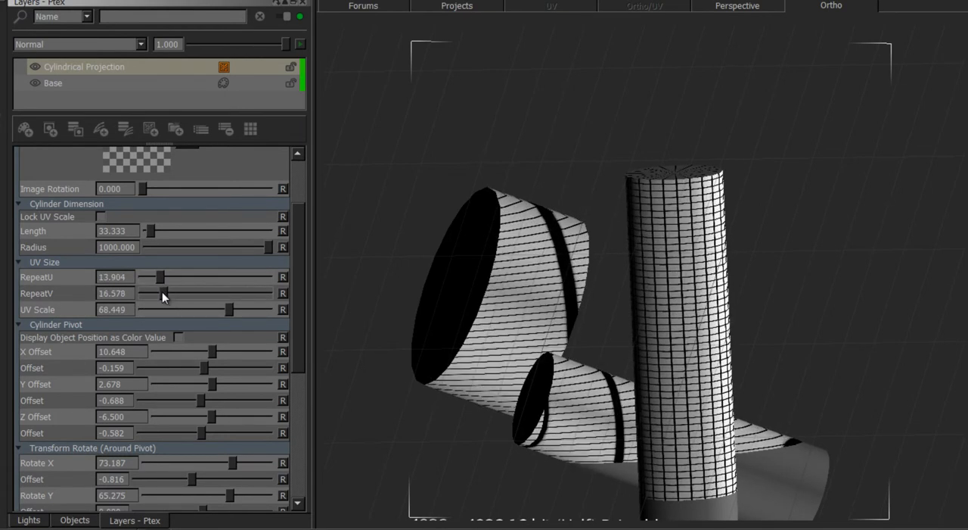
# Lower RepeatV to 14.973 for more elongated grid cells
pyautogui.moveTo(182, 293); pyautogui.dragTo(151, 293)
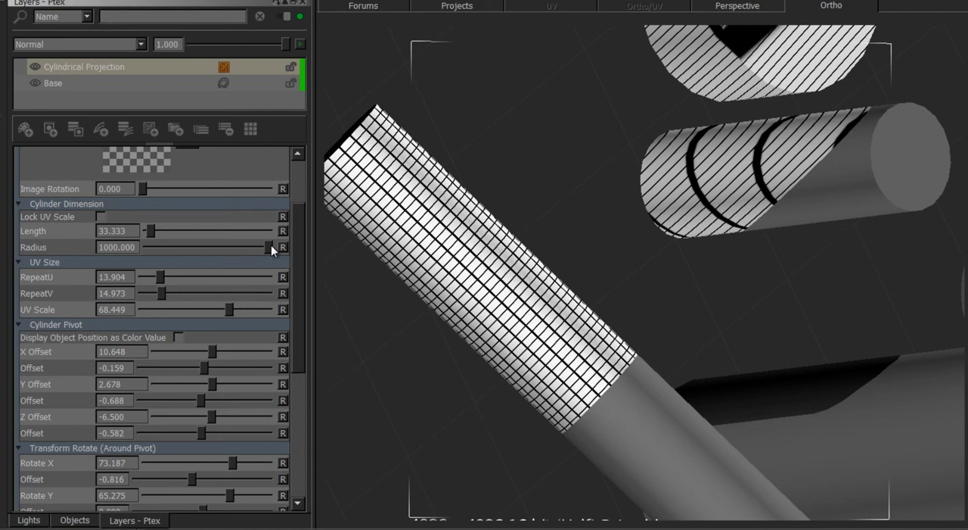
# Bring the projection Radius down to 33.333 to match its length
pyautogui.moveTo(272, 247); pyautogui.dragTo(220, 247)
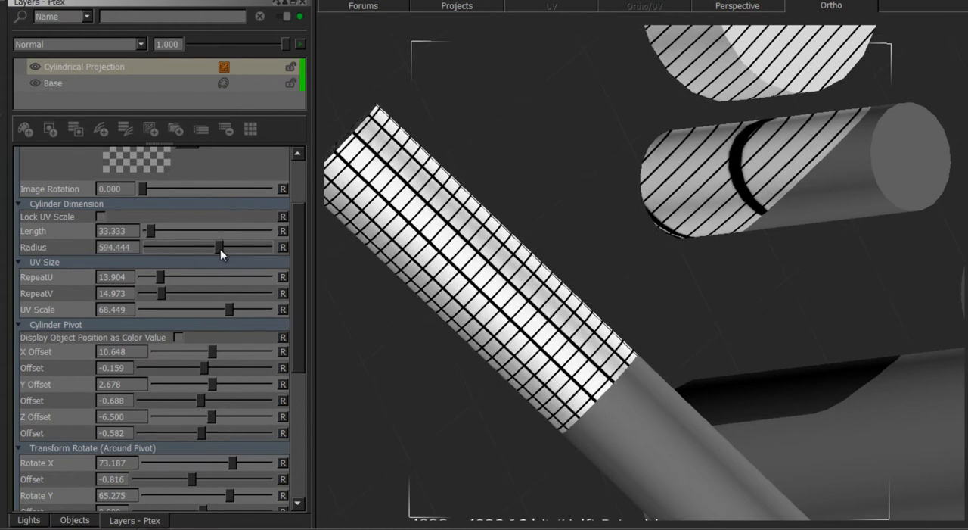
pyautogui.moveTo(220, 247); pyautogui.dragTo(149, 246)
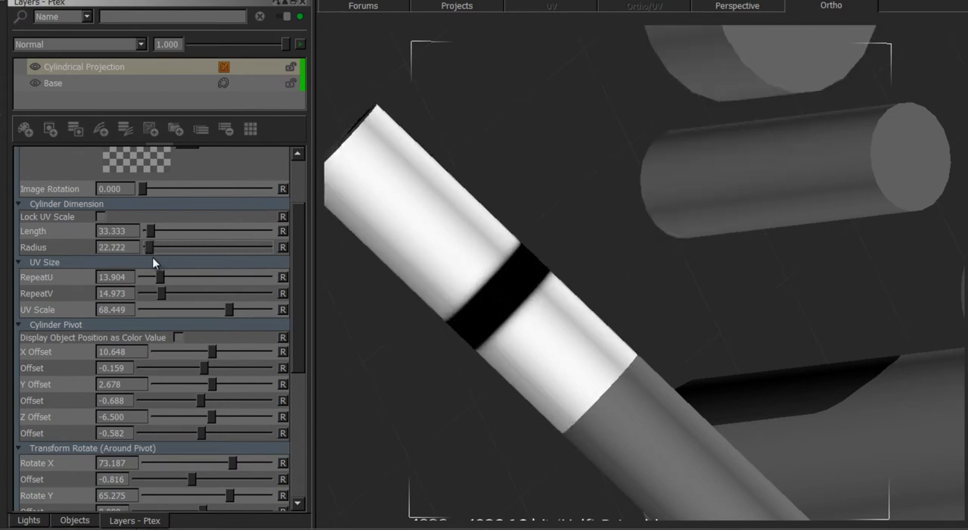
pyautogui.moveTo(148, 246); pyautogui.dragTo(155, 247)
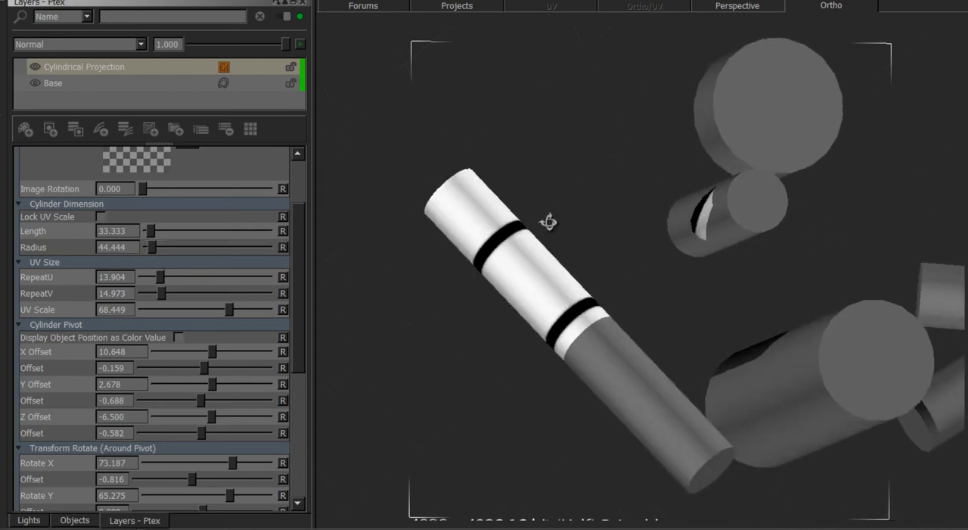
pyautogui.moveTo(204, 246); pyautogui.dragTo(152, 247)
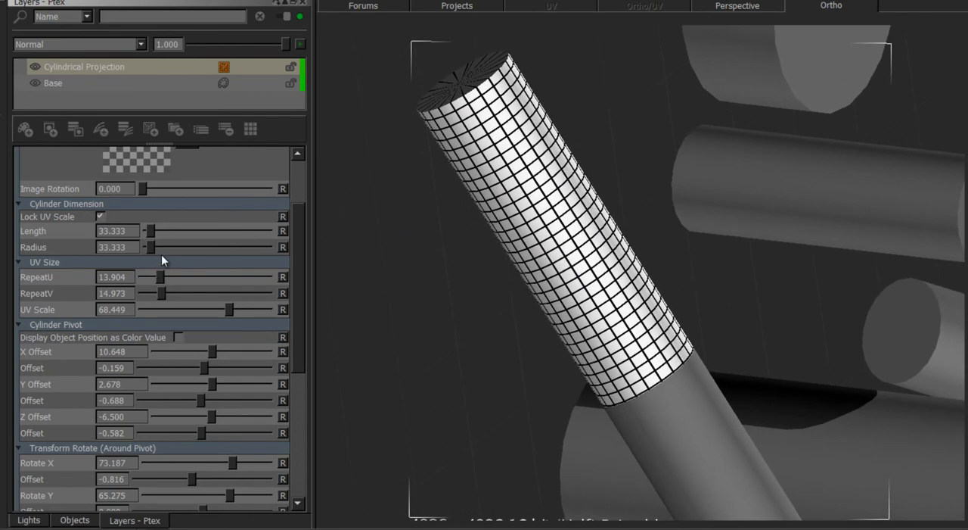
# Set Radius 27.778, UV Scale 65.241 and Z pivot offset -1.217
pyautogui.moveTo(151, 246); pyautogui.dragTo(159, 246)
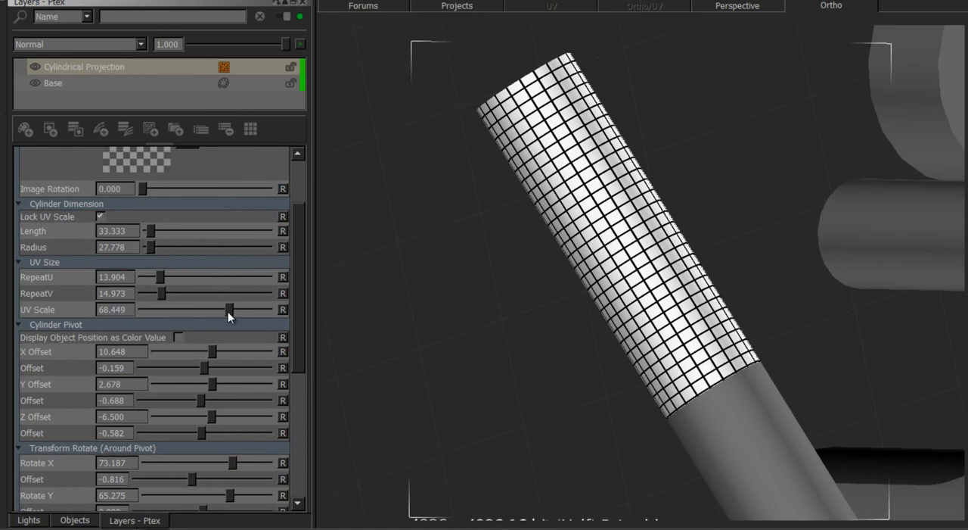
pyautogui.moveTo(231, 309); pyautogui.dragTo(225, 309)
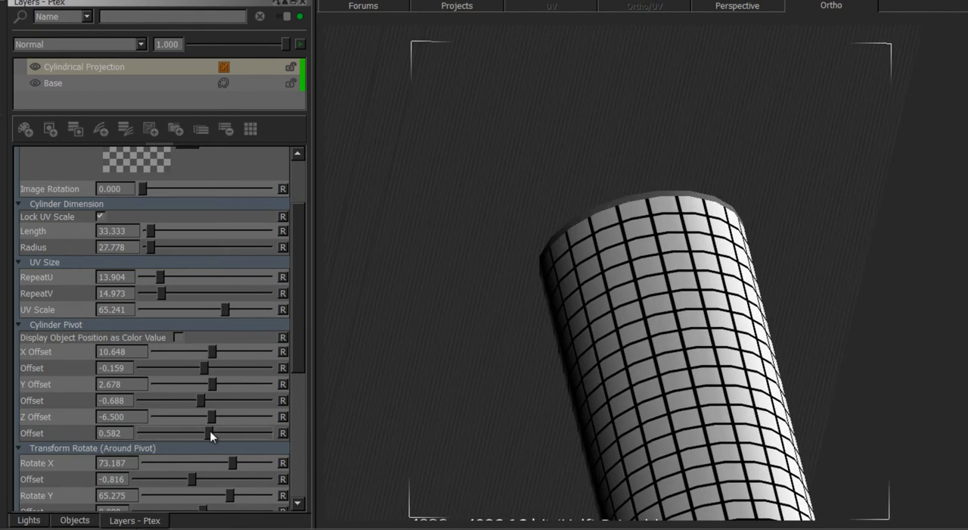
pyautogui.moveTo(201, 433); pyautogui.dragTo(197, 433)
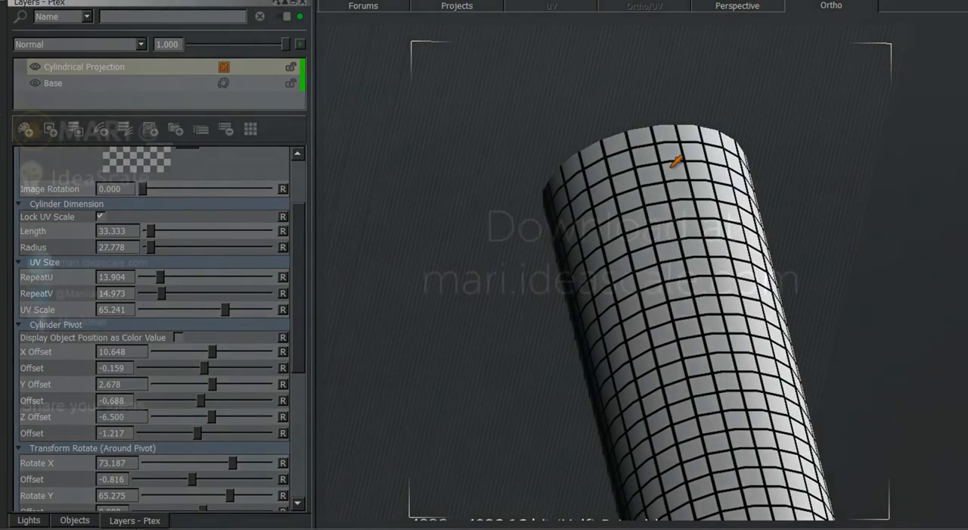